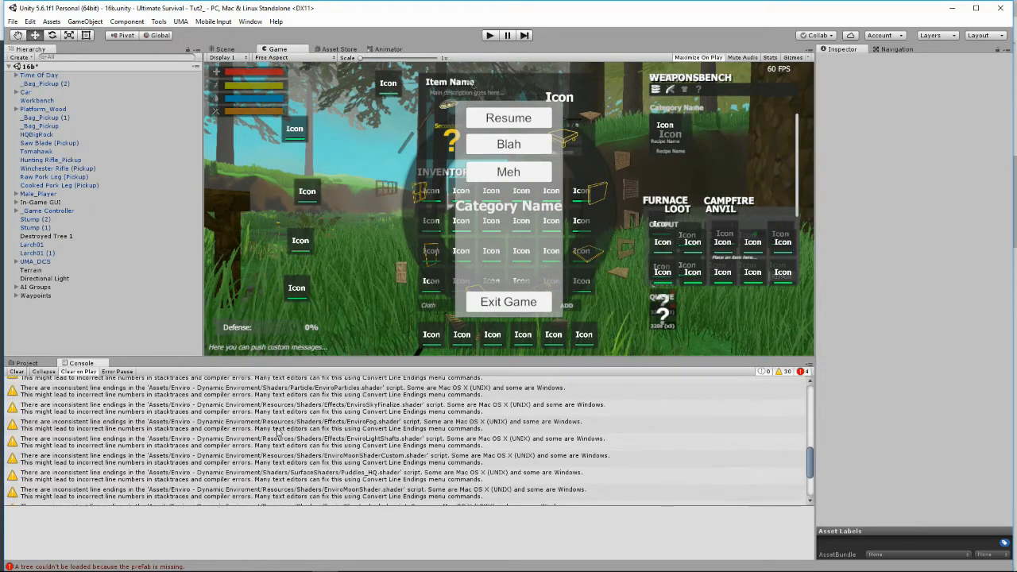
Step: Clear the console warnings, then inspect the Time of Day and Game Controller objects
{"action": "scroll", "scroll_direction": "down", "scroll_amount": 3}
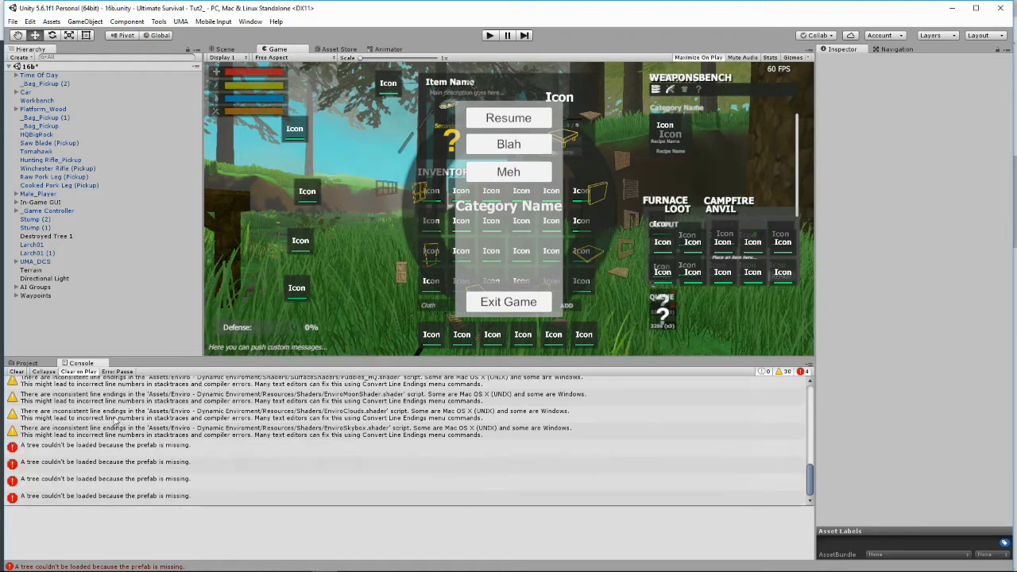
{"action": "left_click", "coordinate": [16, 372]}
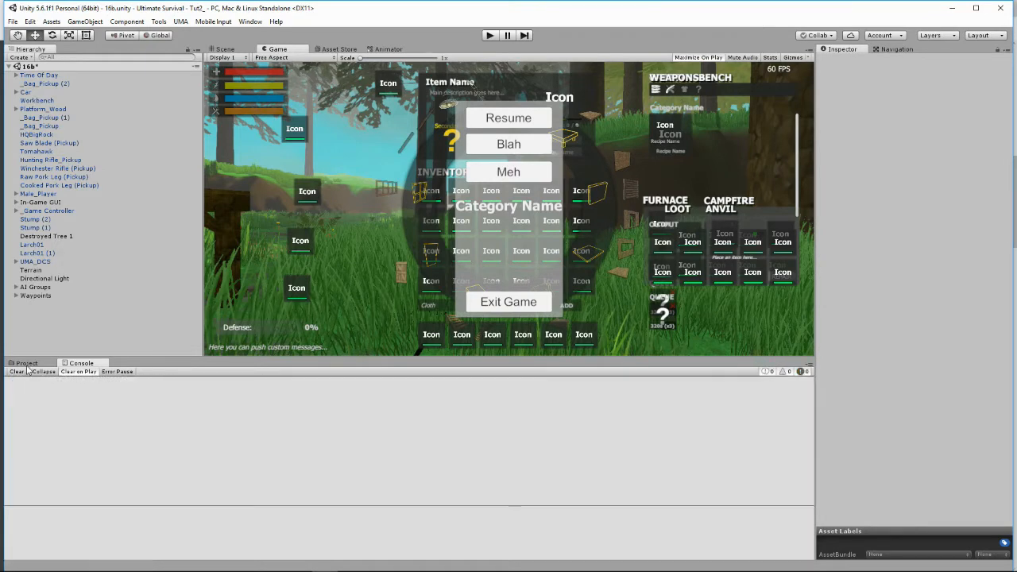
{"action": "left_click", "coordinate": [25, 362]}
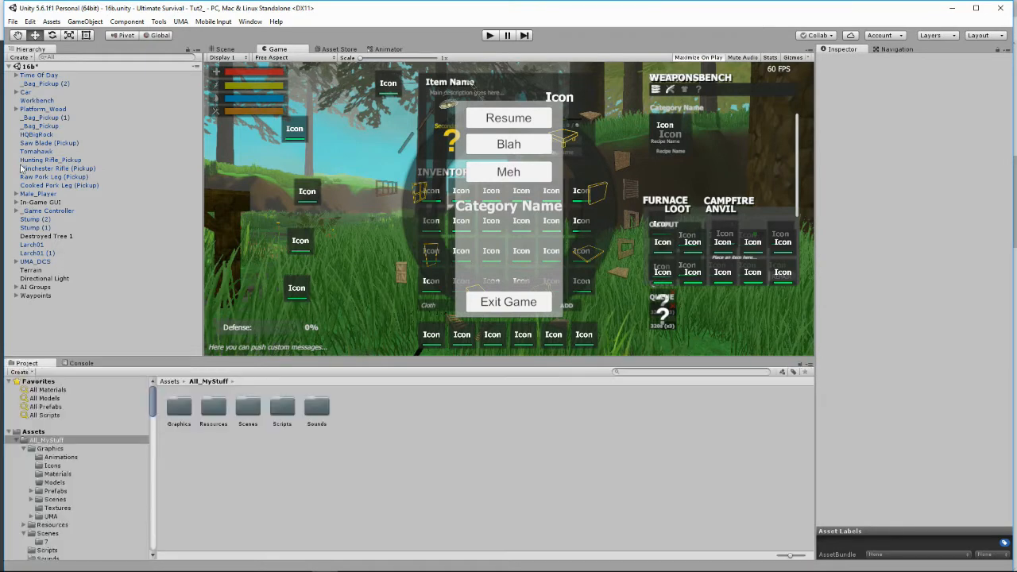
{"action": "left_click", "coordinate": [40, 75]}
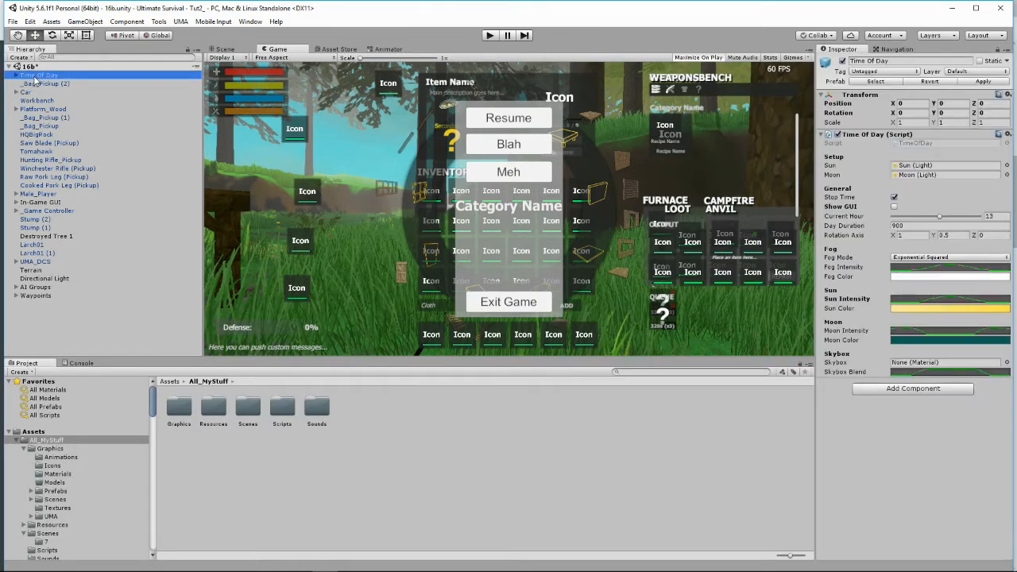
{"action": "mouse_move", "coordinate": [846, 136]}
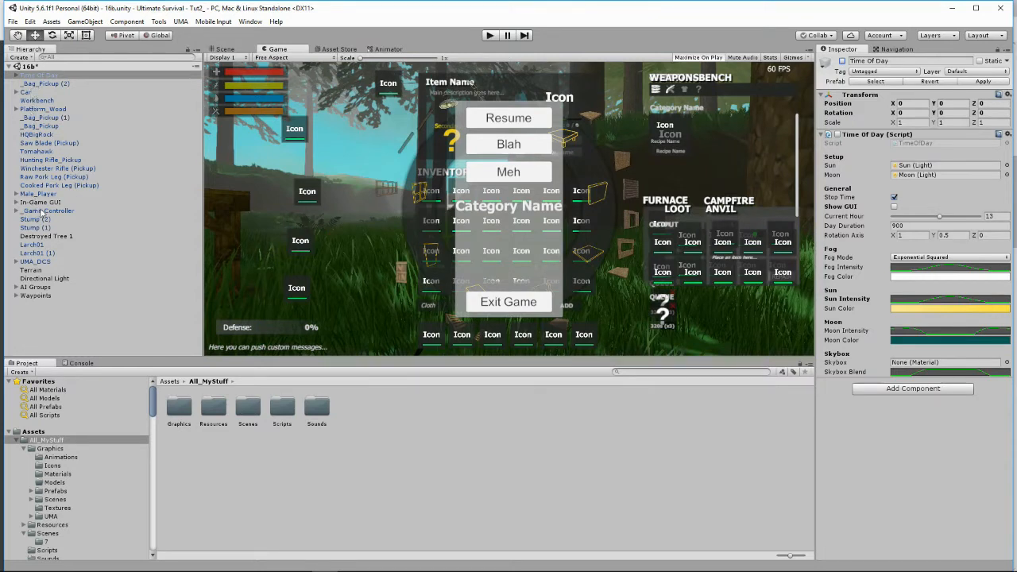
{"action": "left_click", "coordinate": [47, 210]}
{"action": "type", "text": "u"}
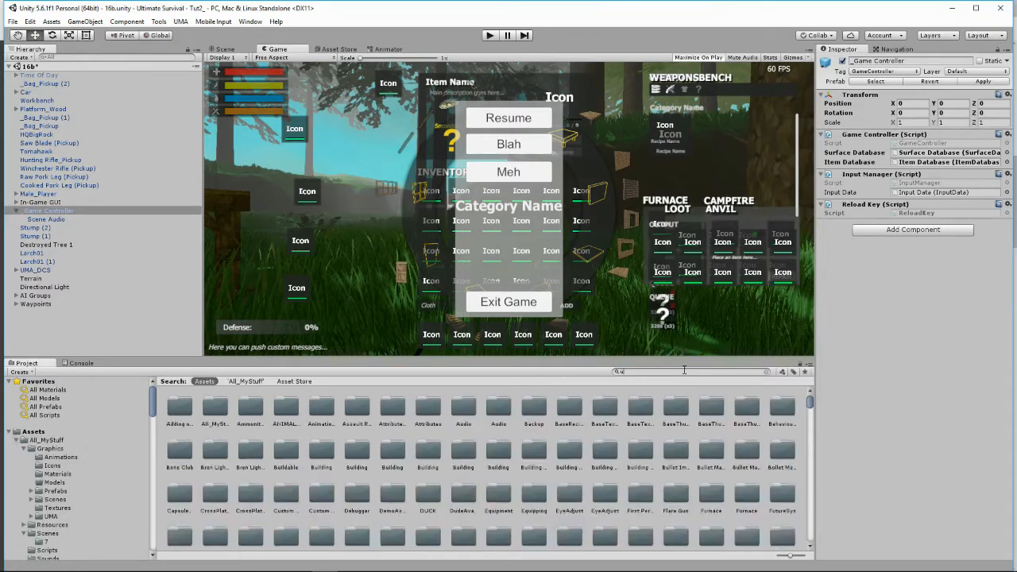
Step: Find the EnviroSky prefab by searching 'enviro' and add it to the scene Hierarchy
{"action": "type", "text": "enviro sky"}
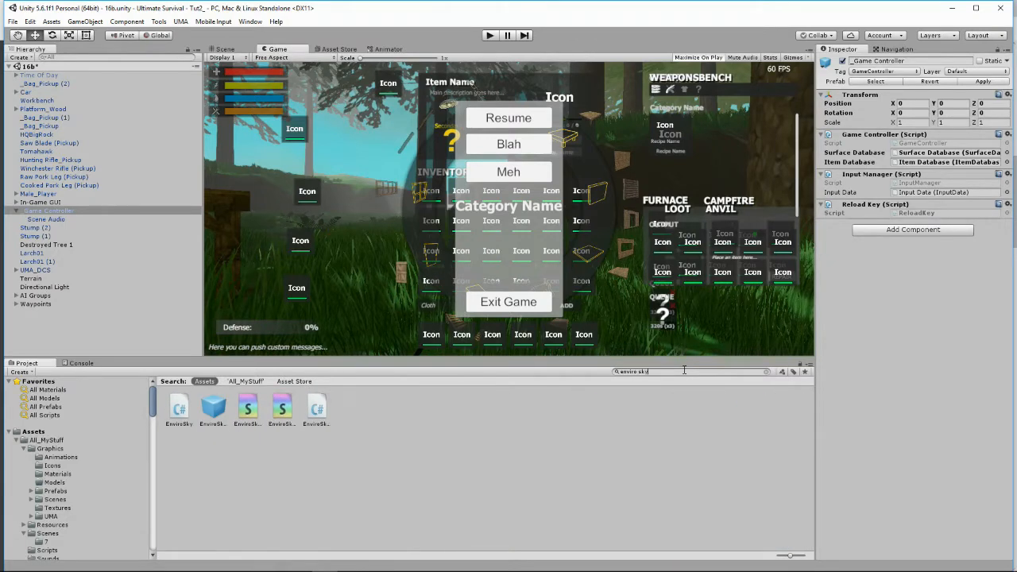
{"action": "left_click", "coordinate": [213, 407]}
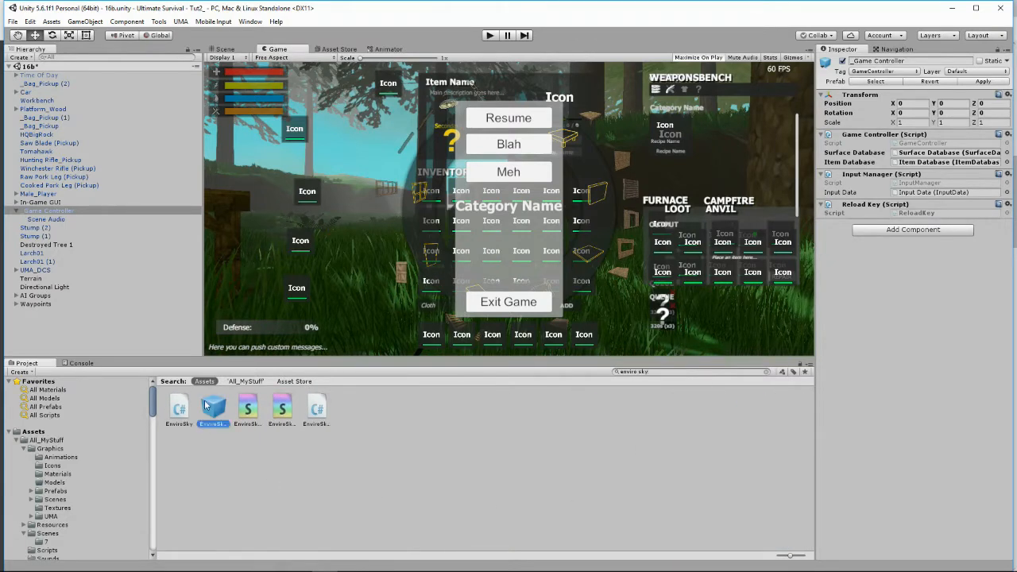
{"action": "left_click", "coordinate": [213, 407]}
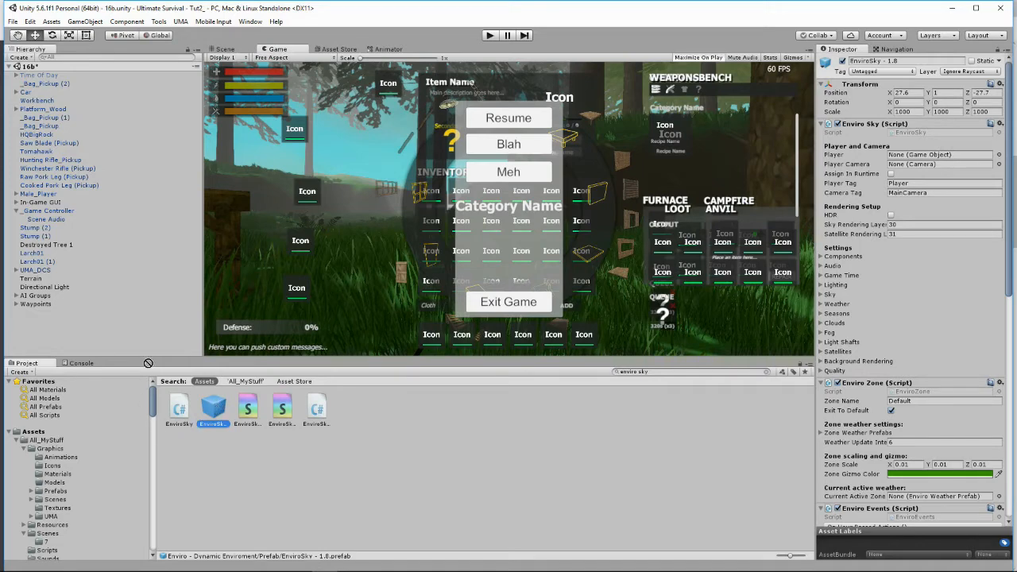
{"action": "left_click", "coordinate": [48, 209]}
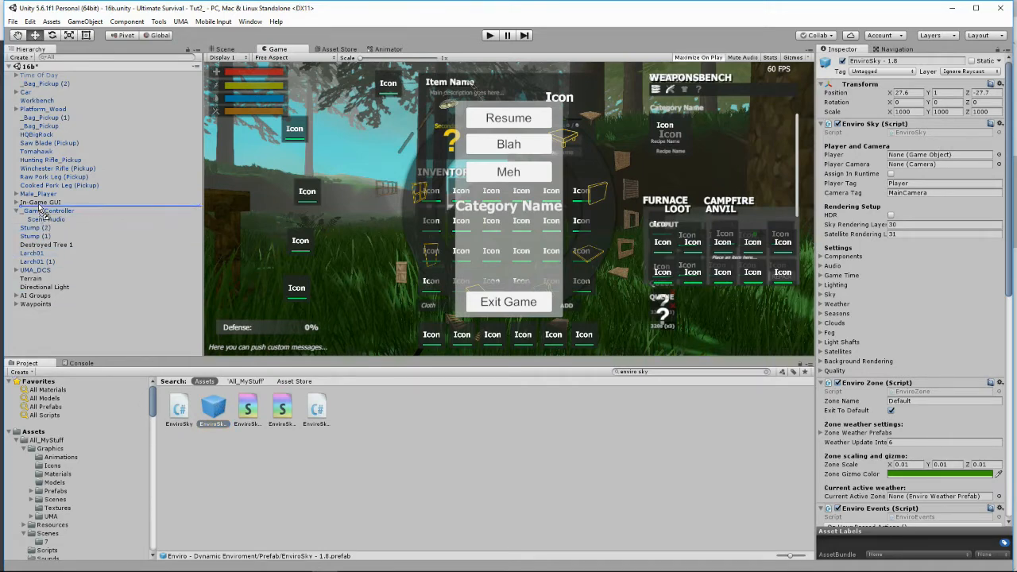
{"action": "left_click", "coordinate": [47, 229]}
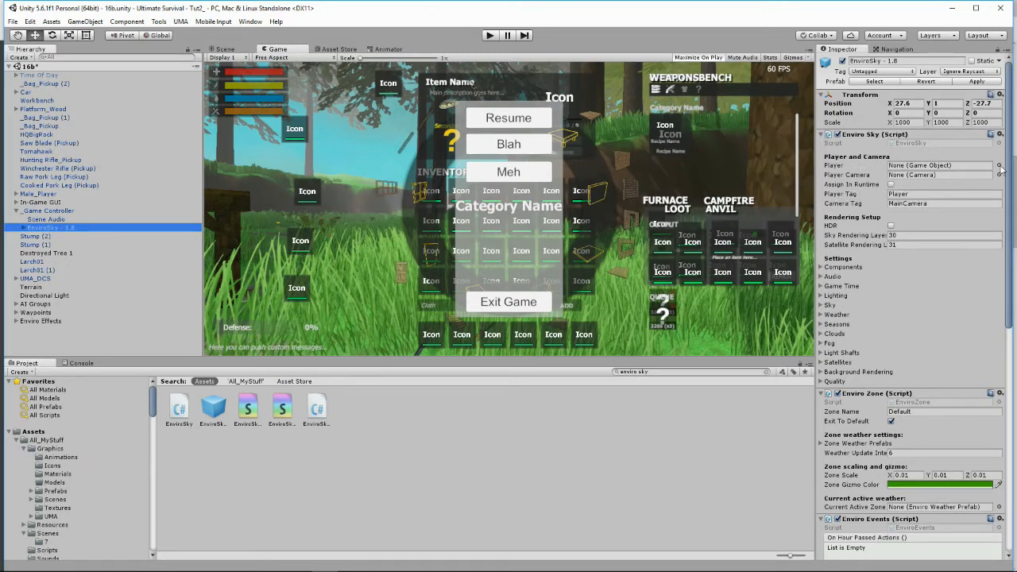
Step: Assign Male_Player as EnviroSky's Player and World Camera as its Player Camera
{"action": "left_click", "coordinate": [1000, 165]}
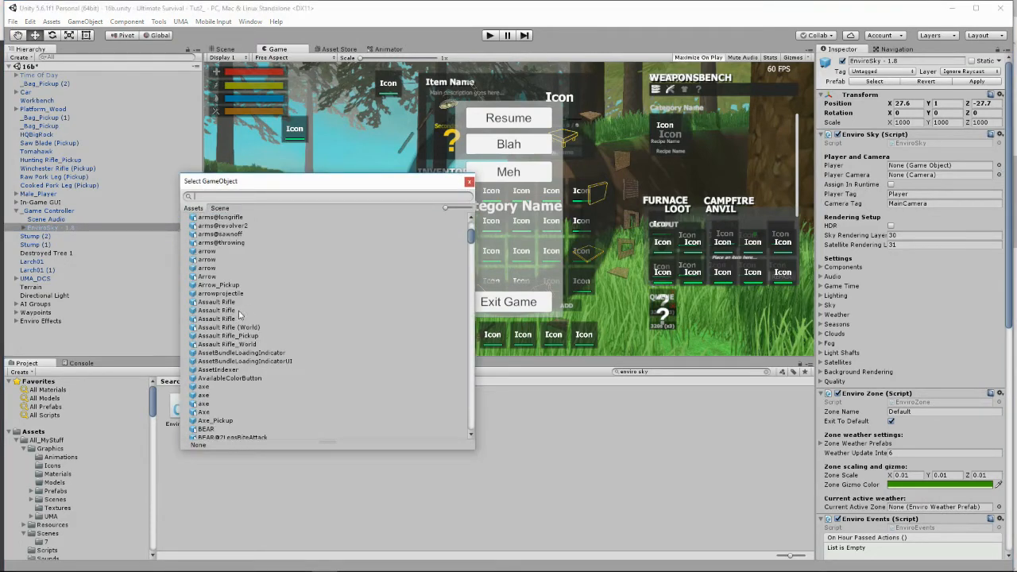
{"action": "scroll", "scroll_direction": "down", "scroll_amount": 3}
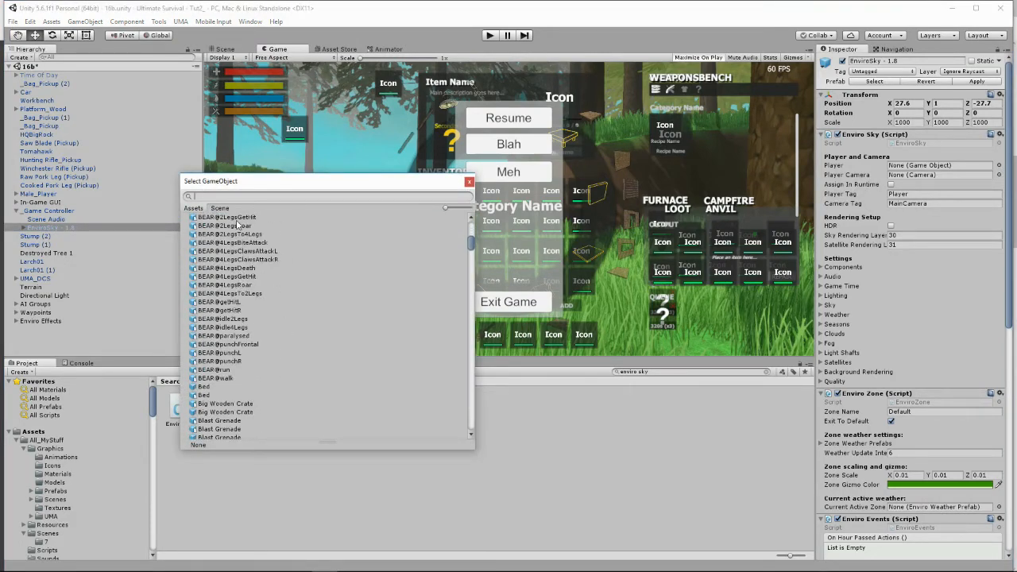
{"action": "type", "text": "male"}
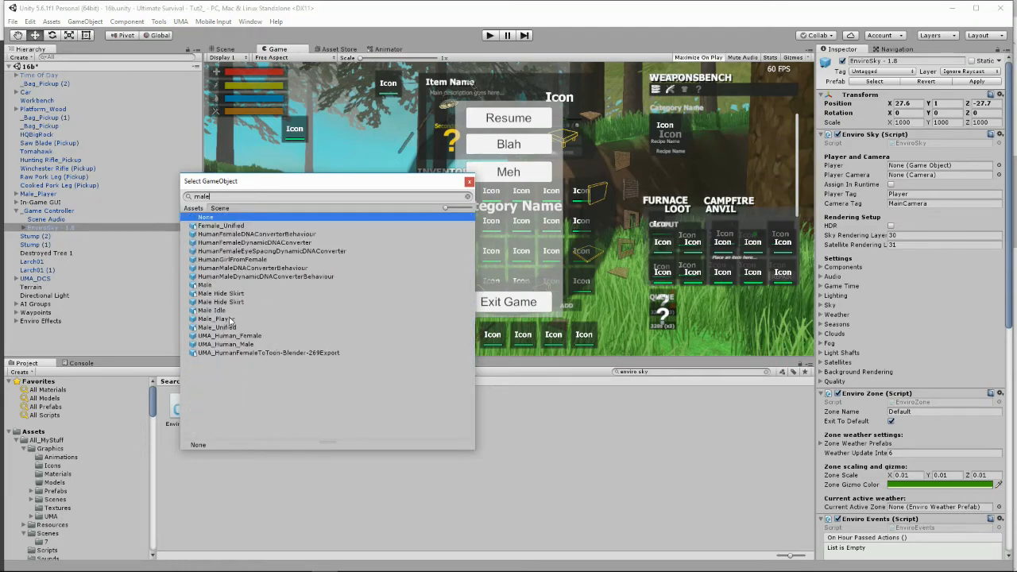
{"action": "left_click", "coordinate": [215, 317]}
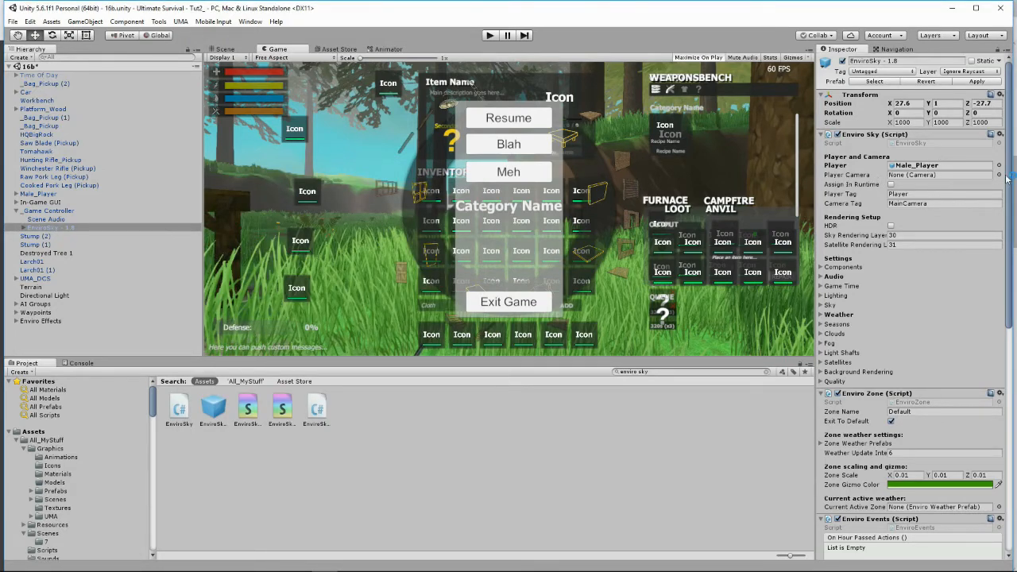
{"action": "left_click", "coordinate": [998, 175]}
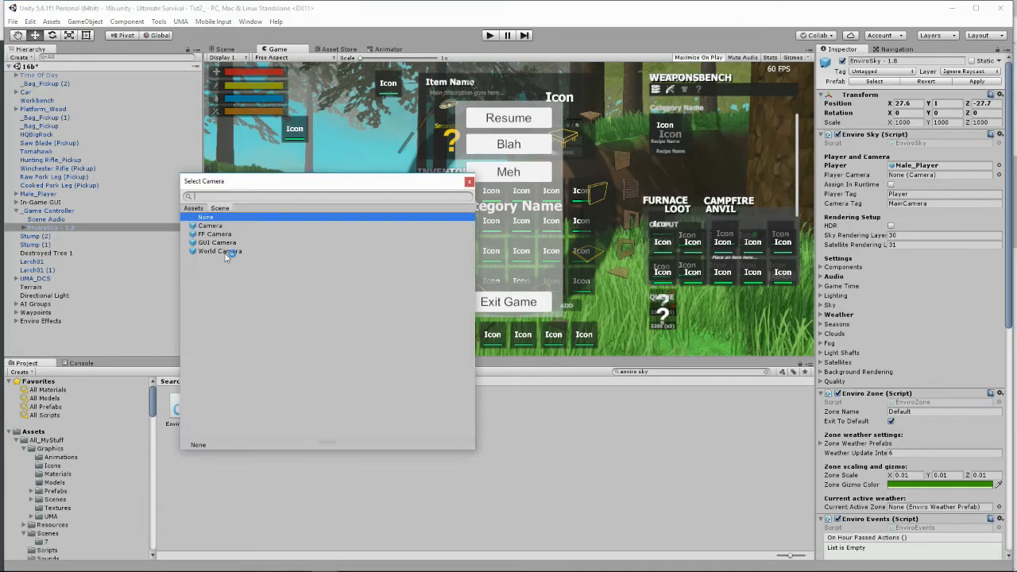
{"action": "left_click", "coordinate": [219, 251]}
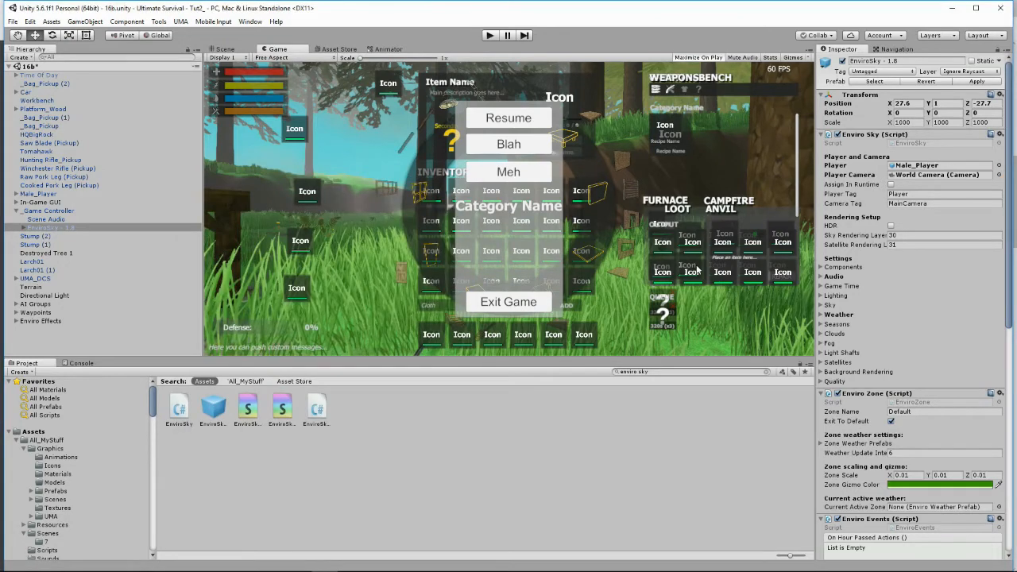
{"action": "mouse_move", "coordinate": [941, 293]}
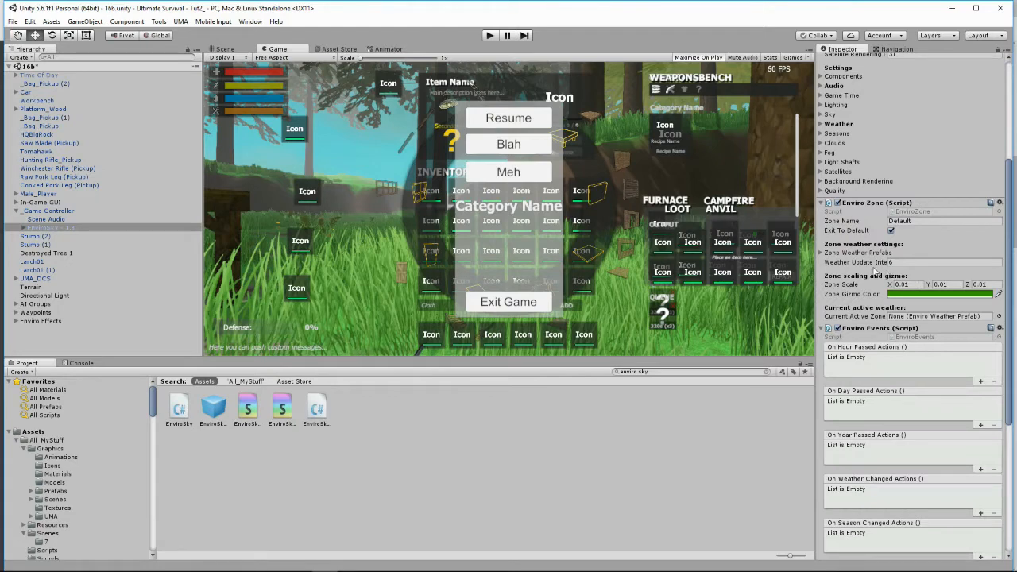
{"action": "scroll", "scroll_direction": "down", "scroll_amount": 3}
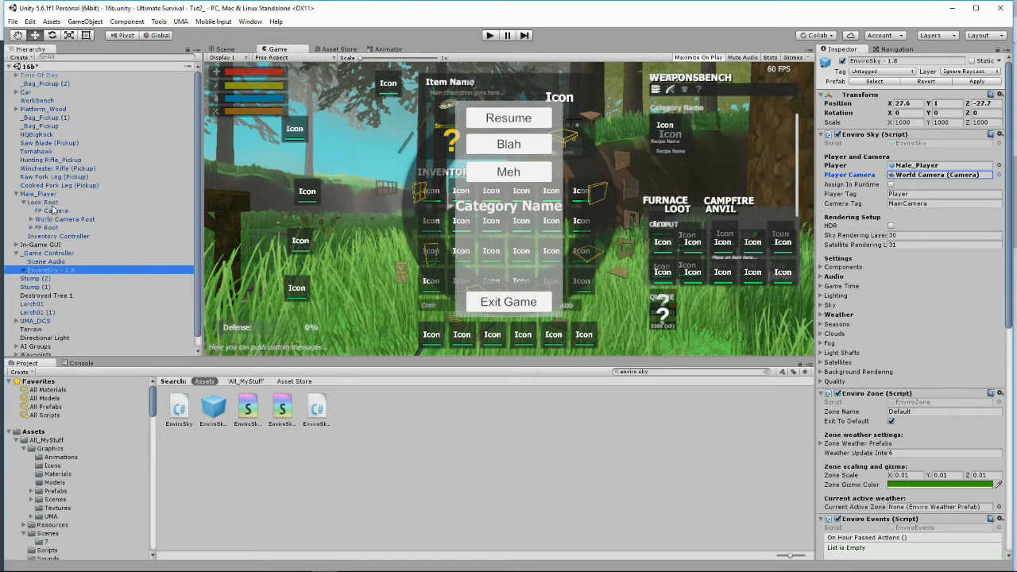
Step: Select the player's FP Camera and keep its Clear Flags set to Depth only
{"action": "left_click", "coordinate": [54, 209]}
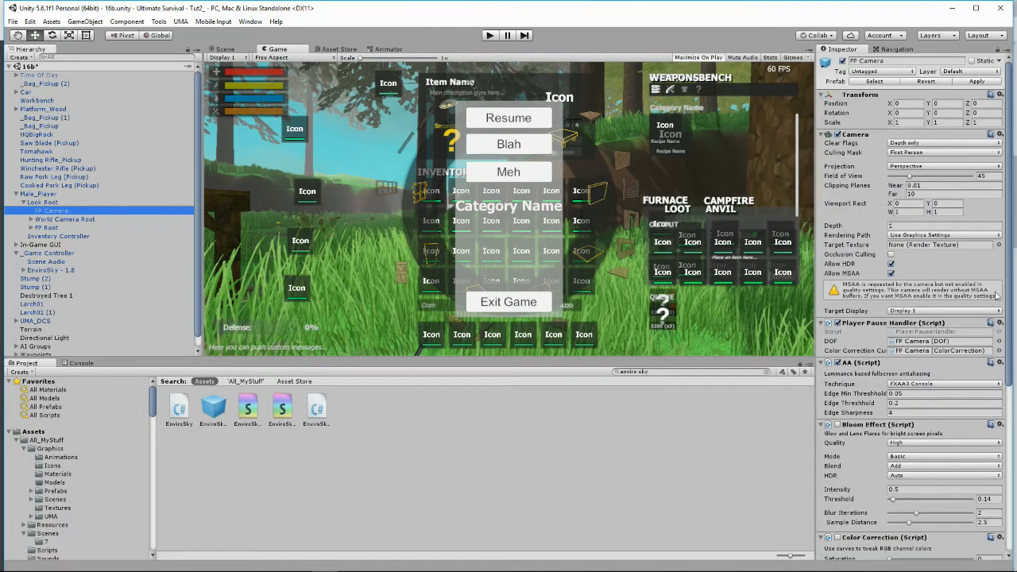
{"action": "scroll", "scroll_direction": "down", "scroll_amount": 3}
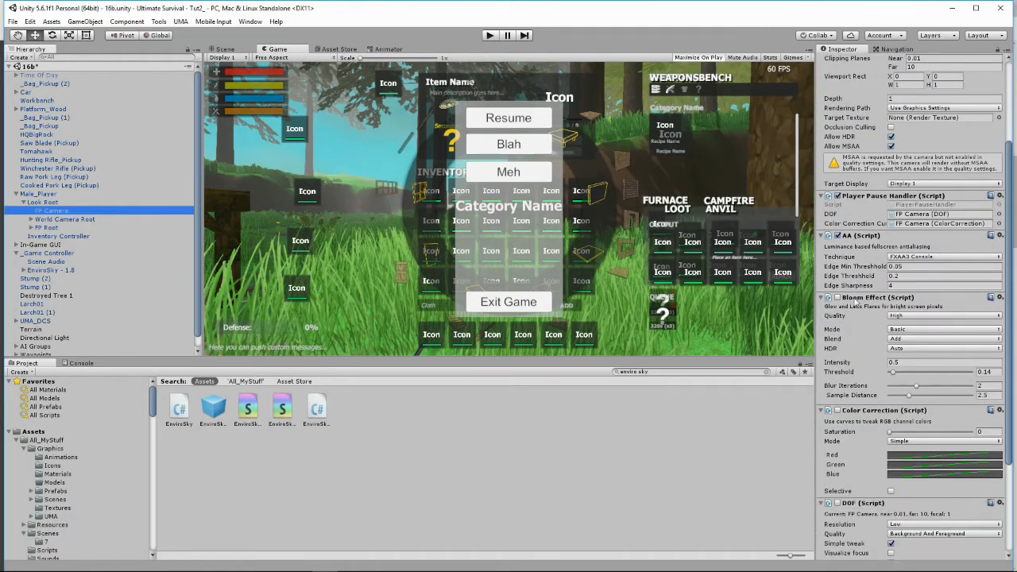
{"action": "scroll", "scroll_direction": "down", "scroll_amount": 3}
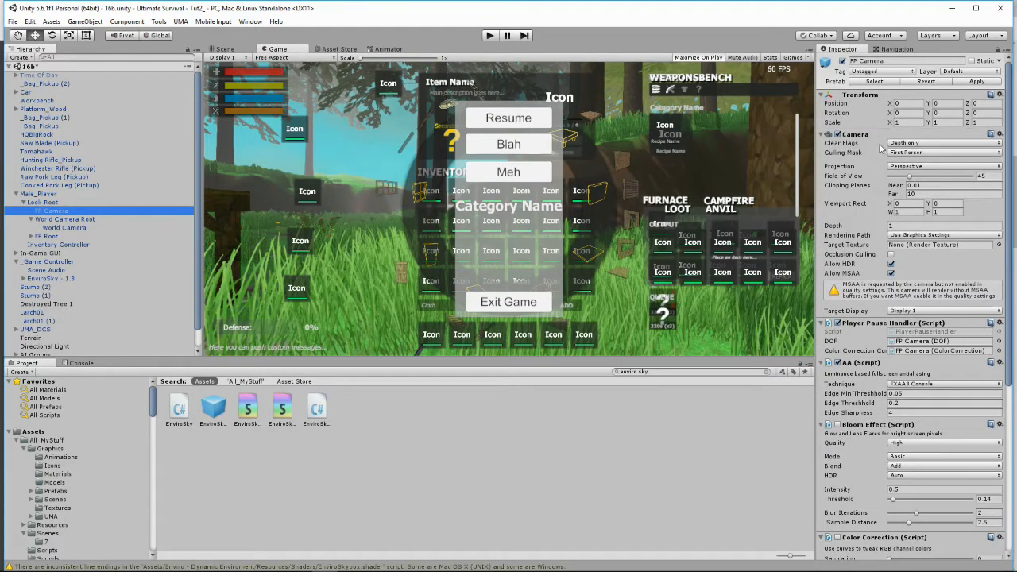
{"action": "left_click", "coordinate": [941, 143]}
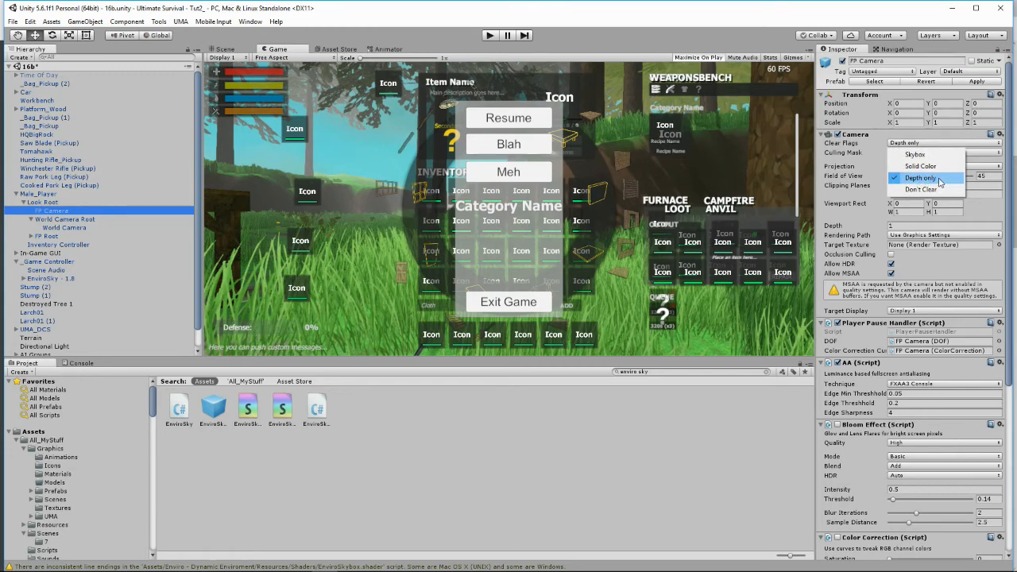
{"action": "left_click", "coordinate": [924, 167]}
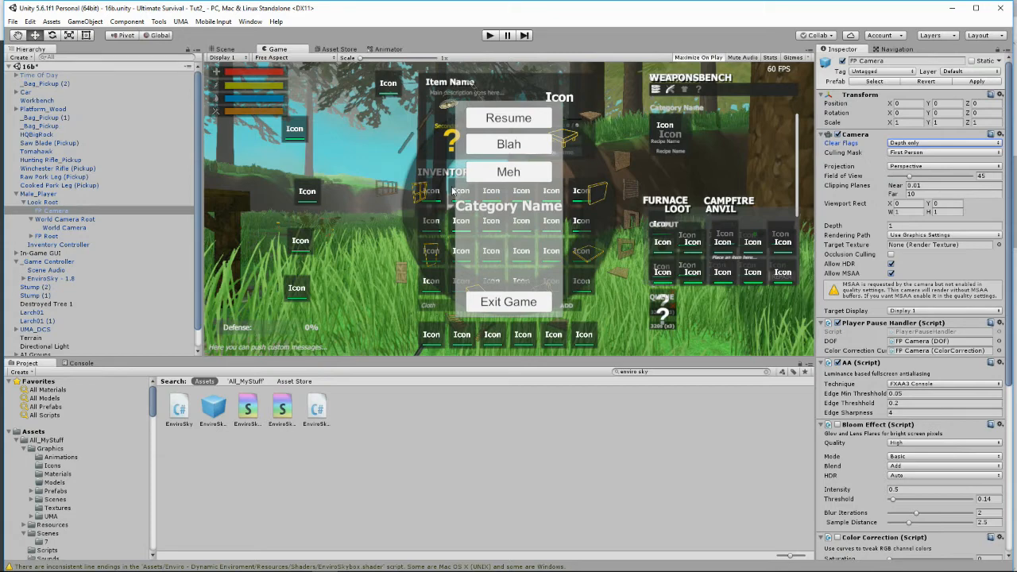
{"action": "mouse_move", "coordinate": [286, 207]}
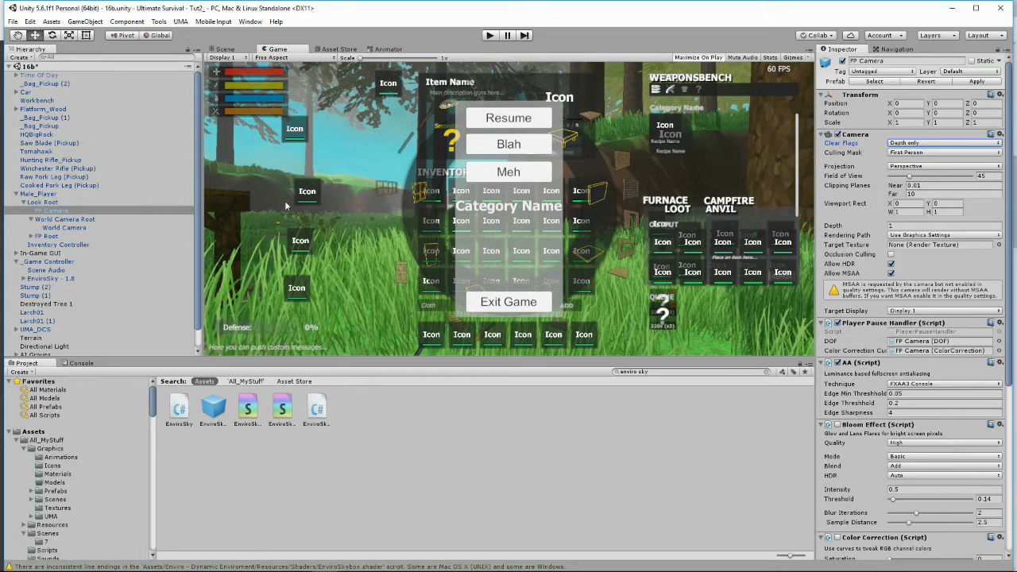
{"action": "mouse_move", "coordinate": [86, 244]}
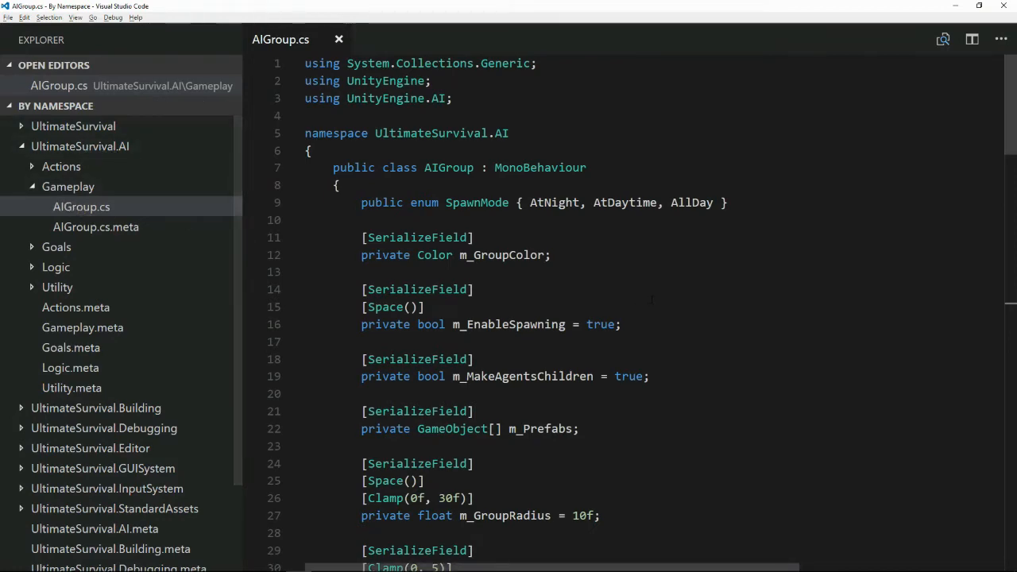
Step: Base AIGroup's night spawn condition on EnviroSky.instance.isNight, old TimeOfDay line commented out
{"action": "scroll", "scroll_direction": "down", "scroll_amount": 3}
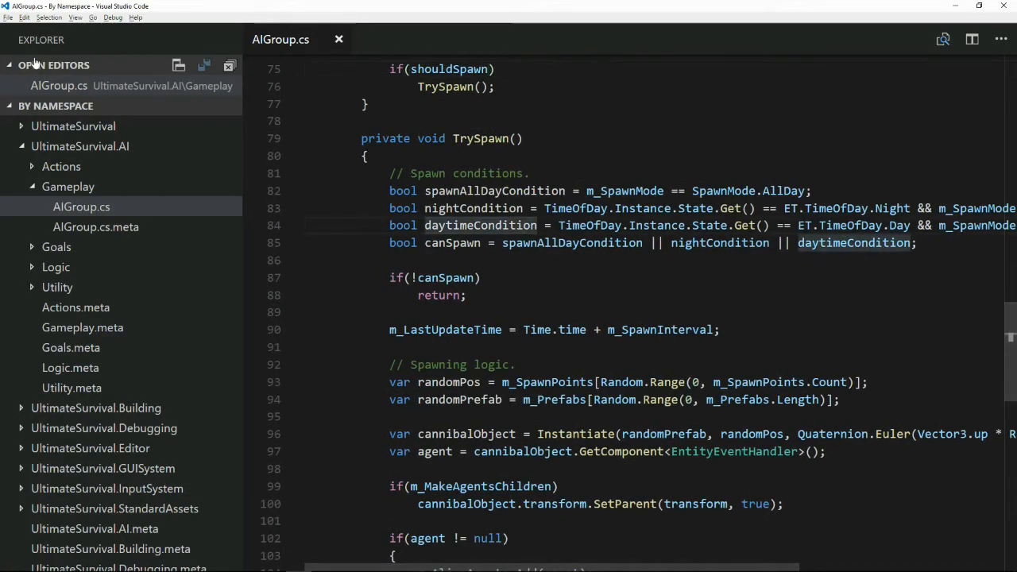
{"action": "left_click", "coordinate": [48, 16]}
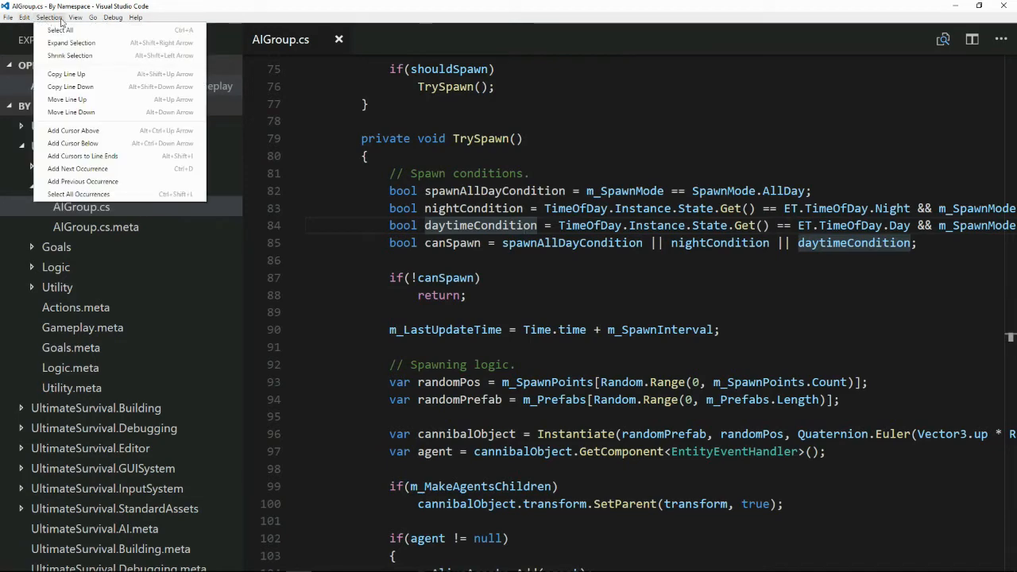
{"action": "left_click", "coordinate": [156, 318]}
{"action": "type", "text": "bool nightCondition = EnviroSky.instance.isNight && m_SpawnMode == SpawnMode.AtNight;"}
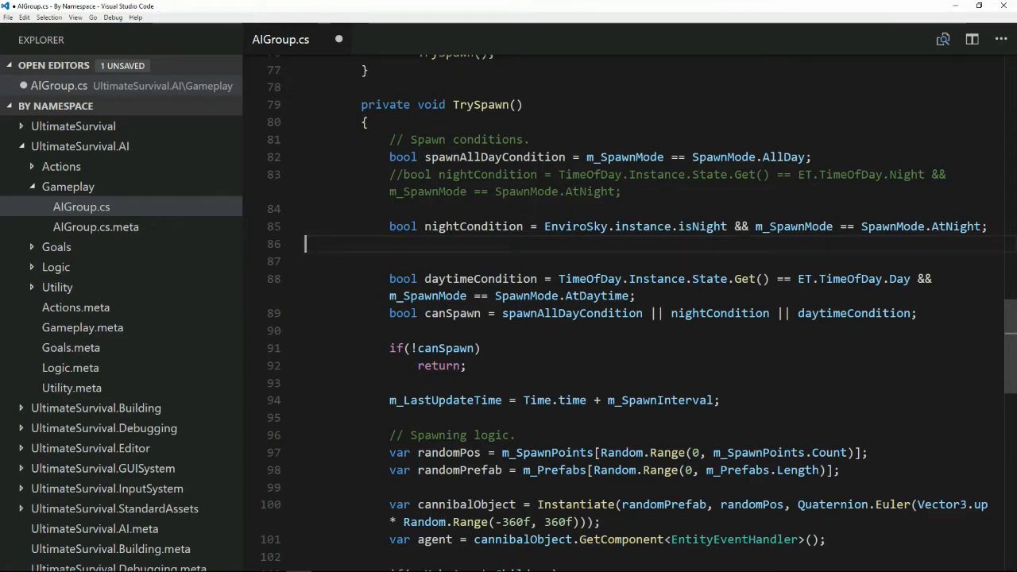
{"action": "double_click", "coordinate": [575, 225]}
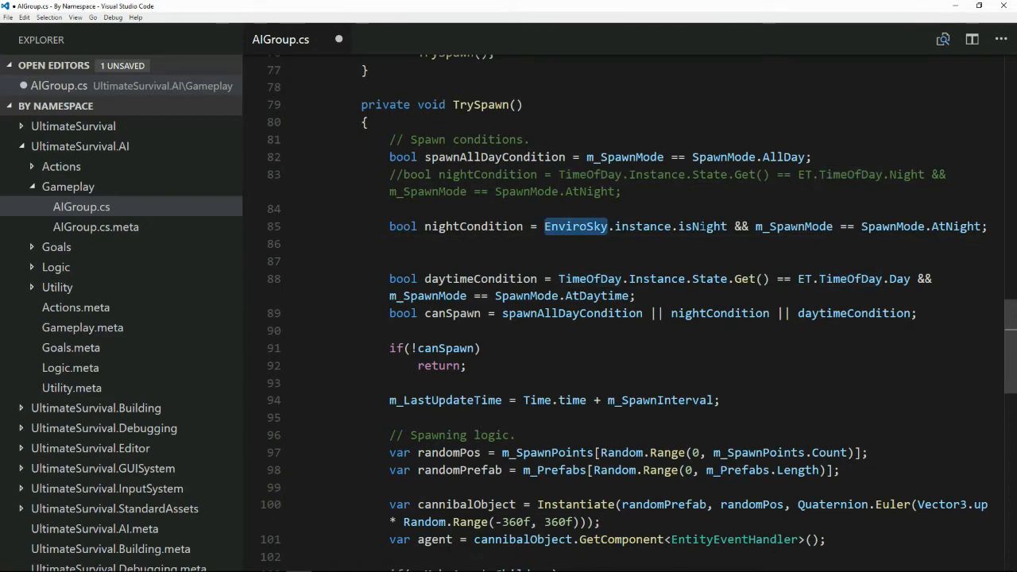
{"action": "left_click", "coordinate": [693, 226]}
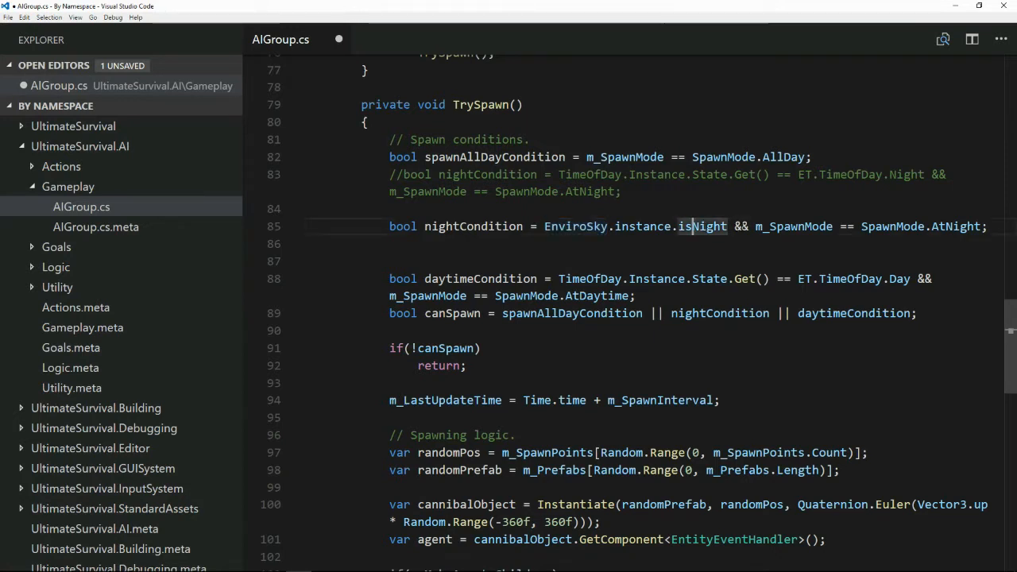
{"action": "double_click", "coordinate": [793, 226]}
{"action": "type", "text": "//"}
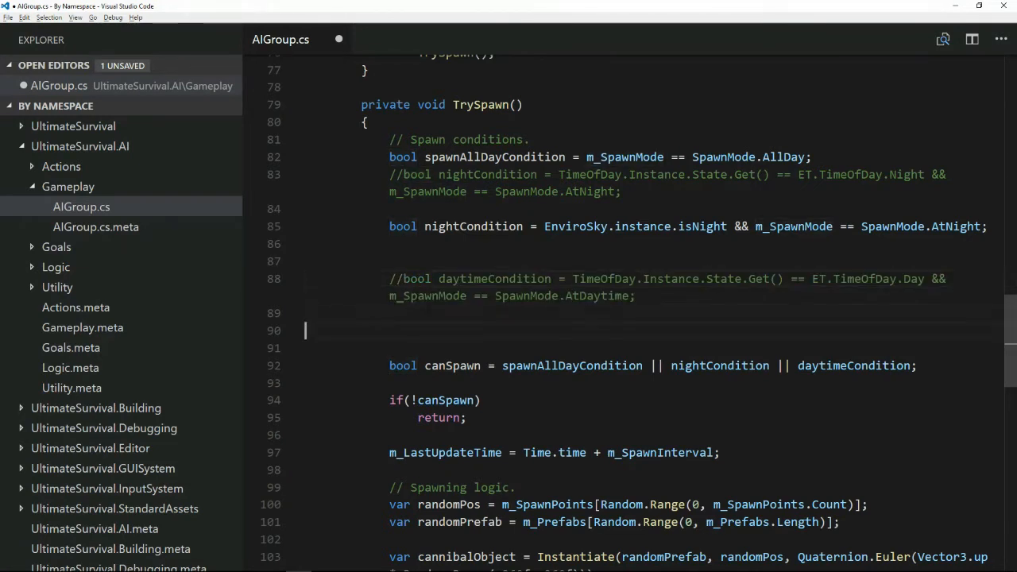
Step: Write the daytime condition as !EnviroSky.instance.isNight && m_SpawnMode == SpawnMode.AtDay
{"action": "type", "text": "bool daytimeCondition = !EnviroSky.instance.isNight && m_SpawnMode == SpawnMode.AtDaytime;"}
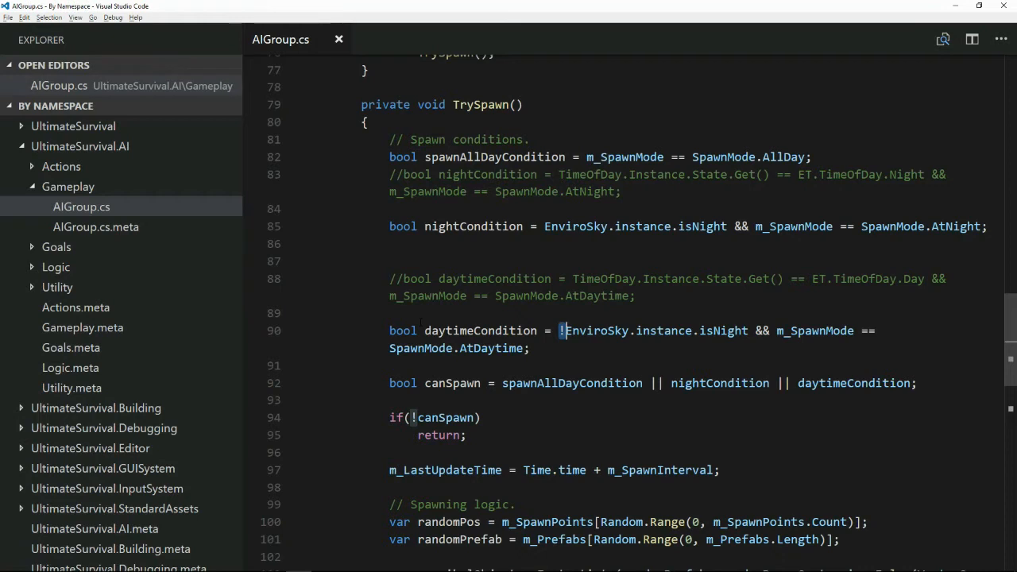
{"action": "left_click", "coordinate": [118, 368]}
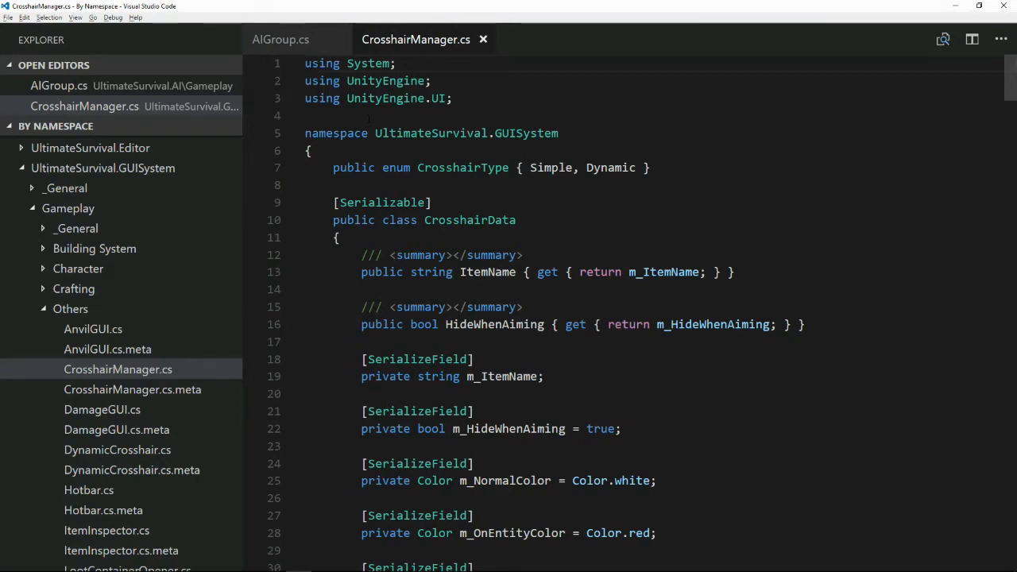
Step: Enable word wrap and scroll CrosshairManager.cs down to the sleeping-bag branch
{"action": "scroll", "scroll_direction": "down", "scroll_amount": 3}
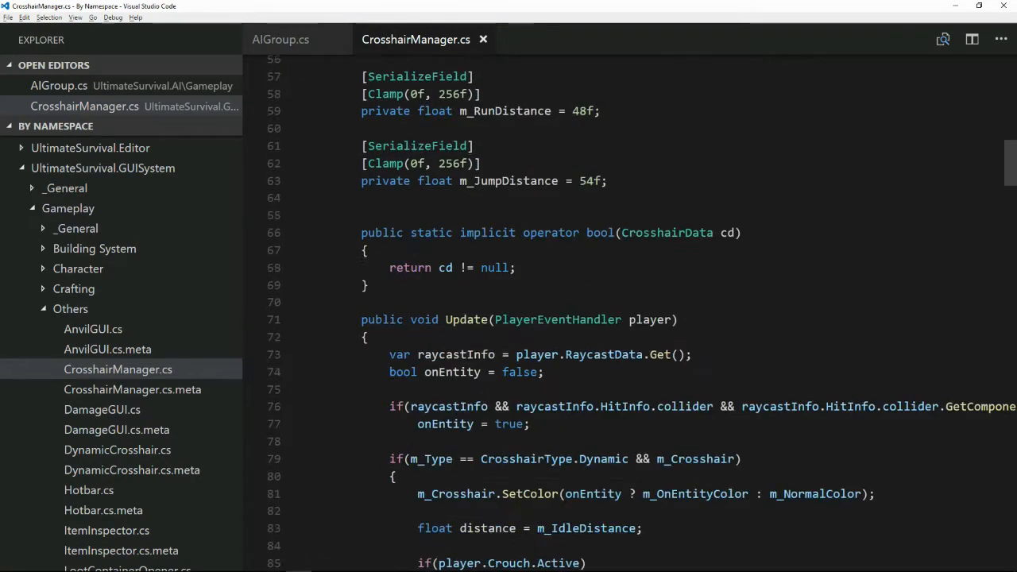
{"action": "scroll", "scroll_direction": "down", "scroll_amount": 3}
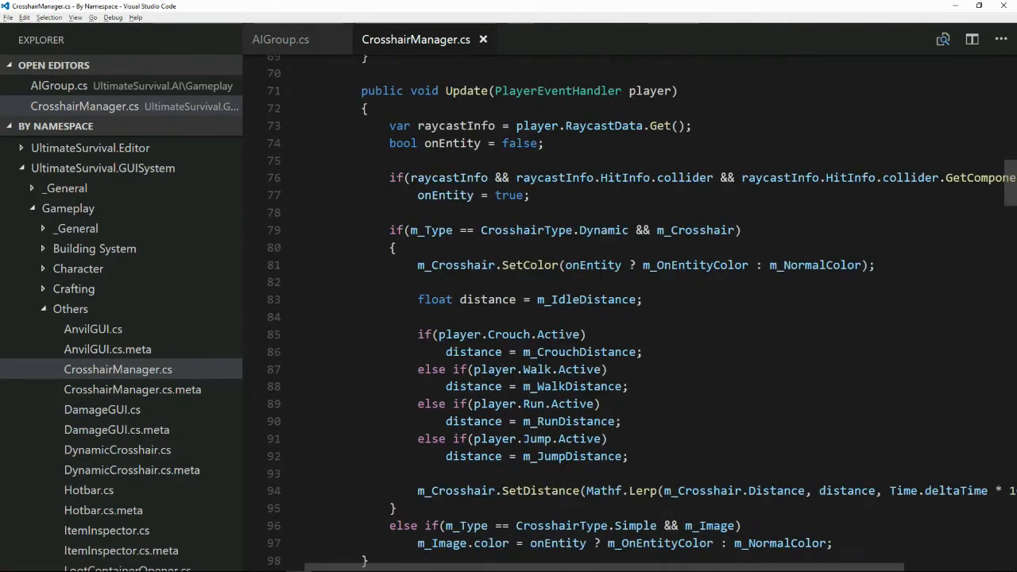
{"action": "scroll", "scroll_direction": "down", "scroll_amount": 3}
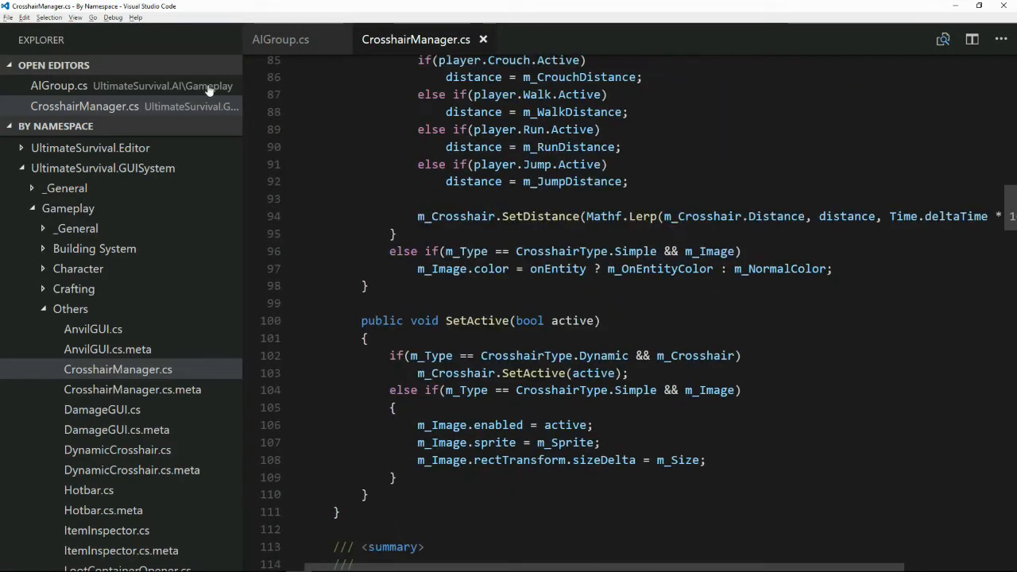
{"action": "left_click", "coordinate": [48, 17]}
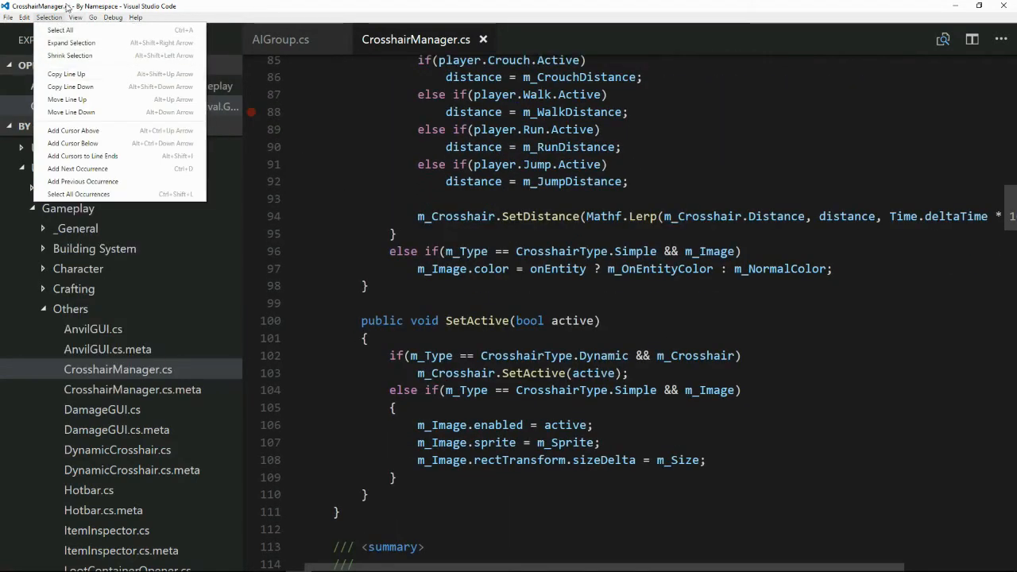
{"action": "left_click", "coordinate": [75, 16]}
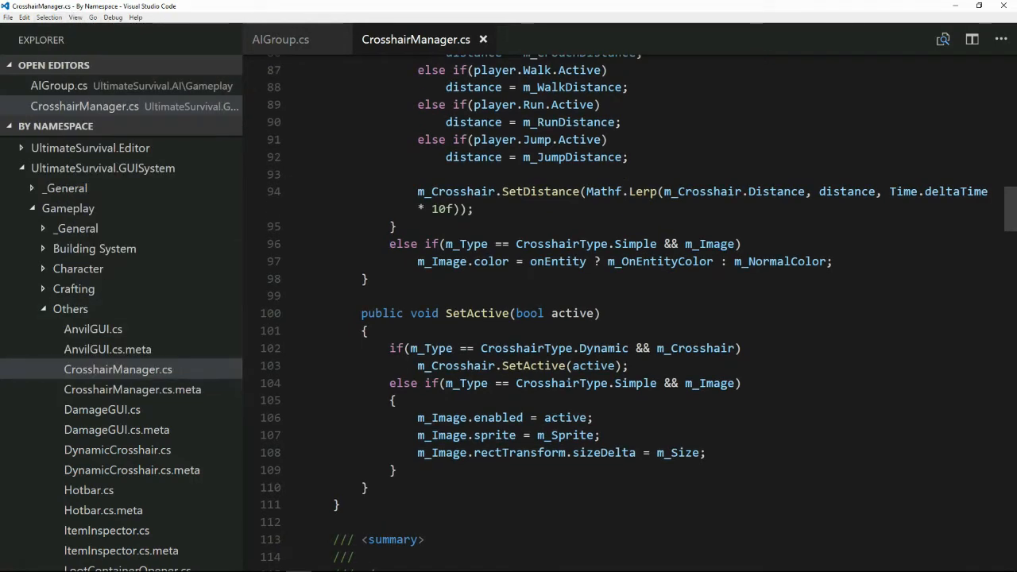
{"action": "scroll", "scroll_direction": "down", "scroll_amount": 3}
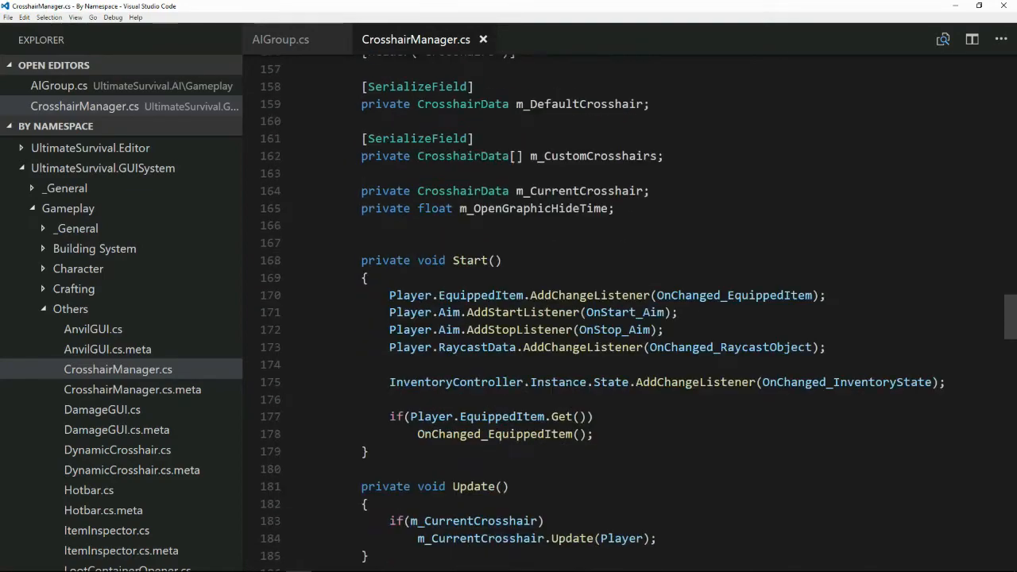
{"action": "scroll", "scroll_direction": "down", "scroll_amount": 3}
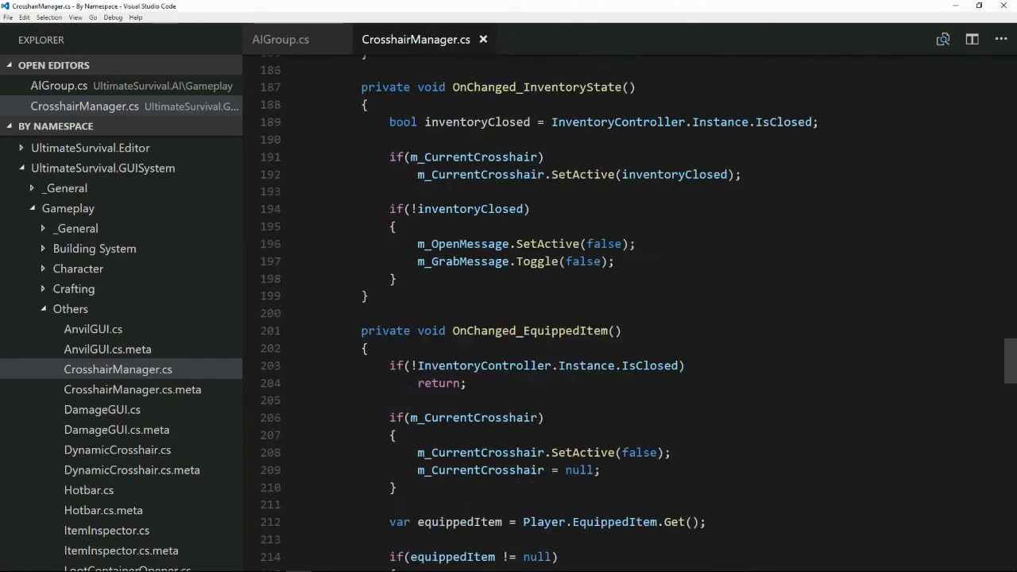
{"action": "scroll", "scroll_direction": "down", "scroll_amount": 3}
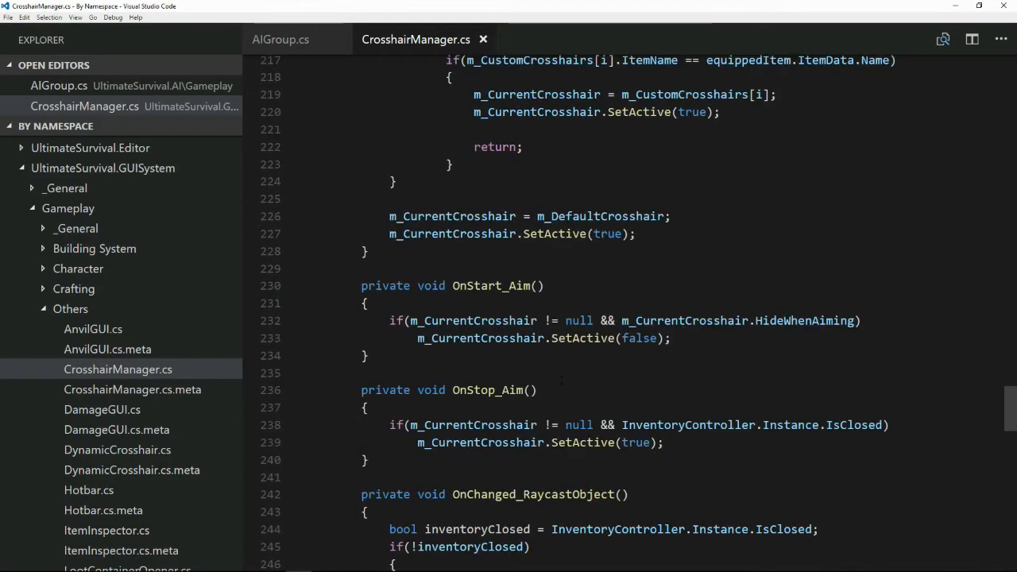
{"action": "scroll", "scroll_direction": "down", "scroll_amount": 3}
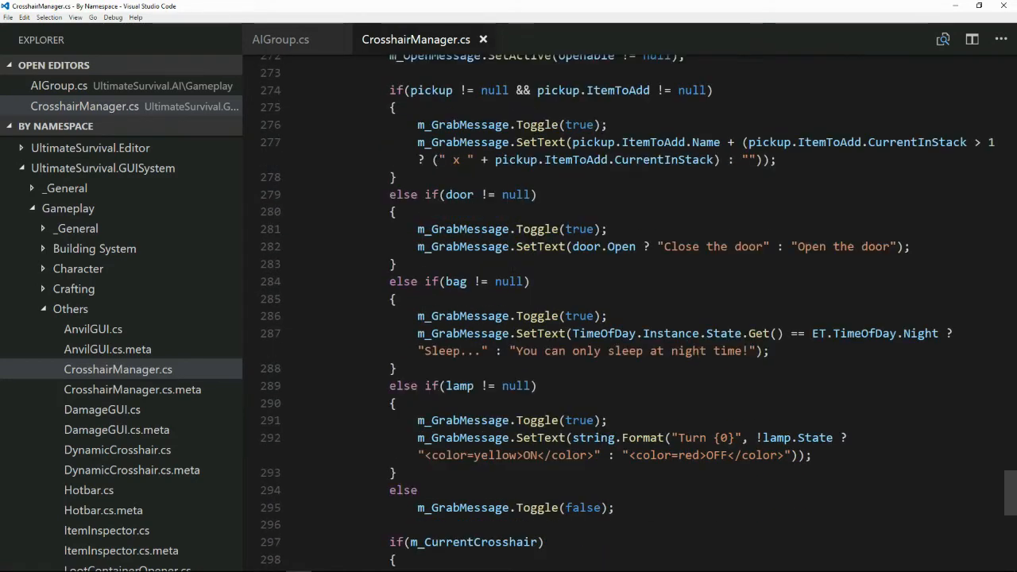
{"action": "scroll", "scroll_direction": "down", "scroll_amount": 3}
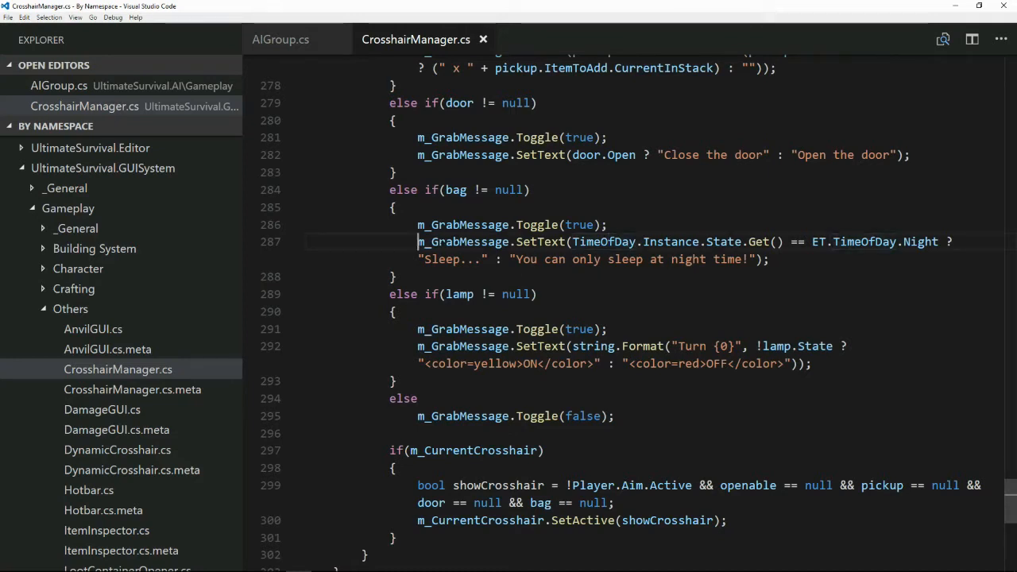
Step: Comment out the old SetText line and write one choosing the sleep message by EnviroSky.instance.isNight
{"action": "key", "text": "ctrl+/"}
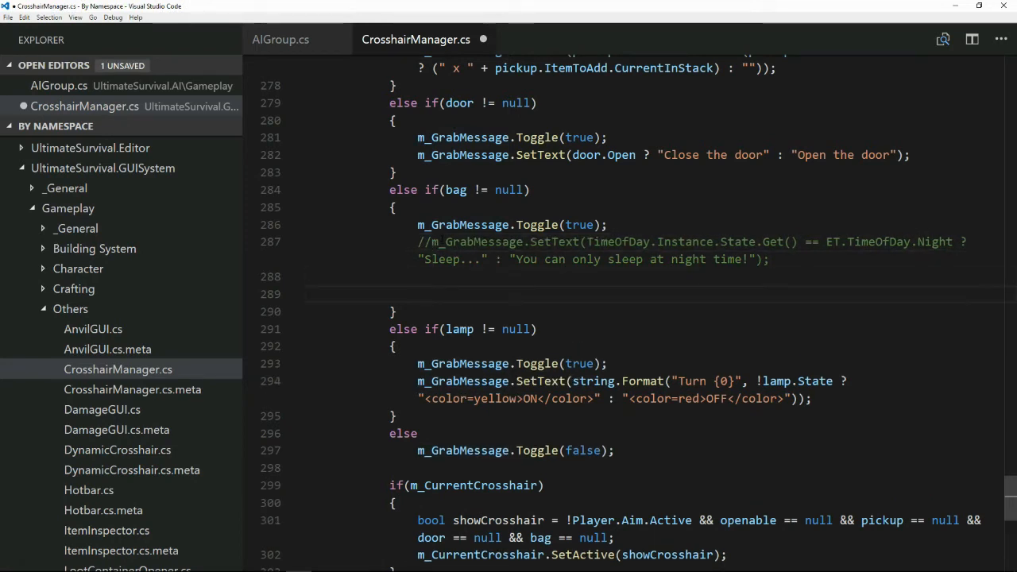
{"action": "type", "text": "m_GrabMessage.SetText(EnviroSky.instance.isNight ? \"Sleep...\" : \"You can only sleep at night time!\");"}
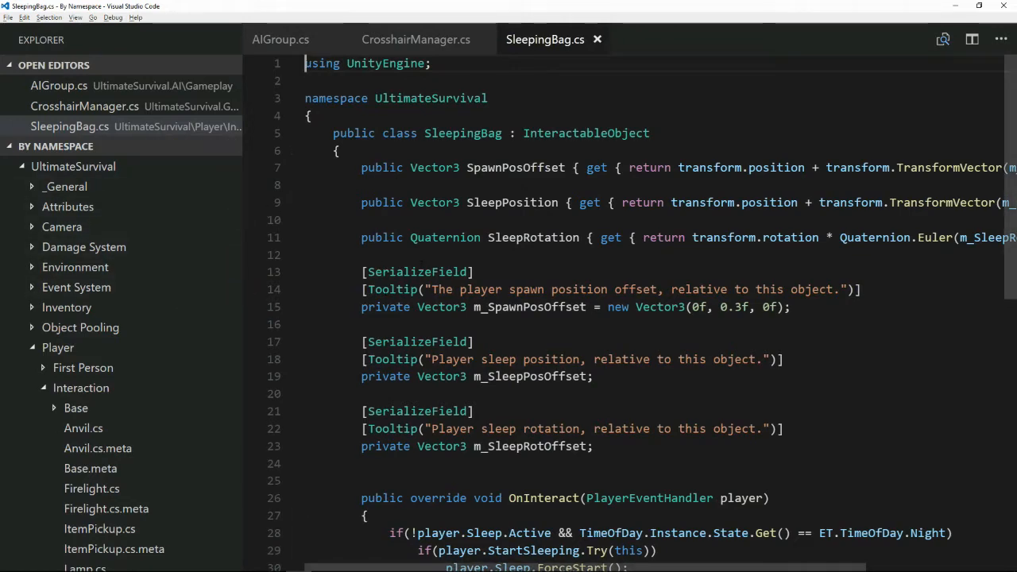
Step: Rewrite SleepingBag's OnInteract condition as if(!player.Sleep.Active && EnviroSky.instance.isNight) and save
{"action": "scroll", "scroll_direction": "down", "scroll_amount": 3}
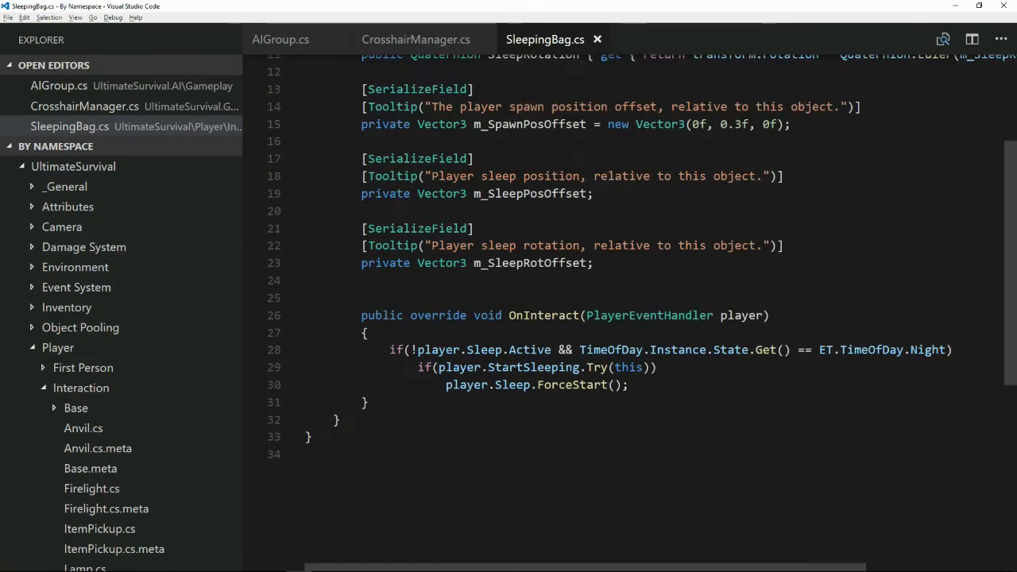
{"action": "left_click", "coordinate": [391, 349]}
{"action": "type", "text": "//"}
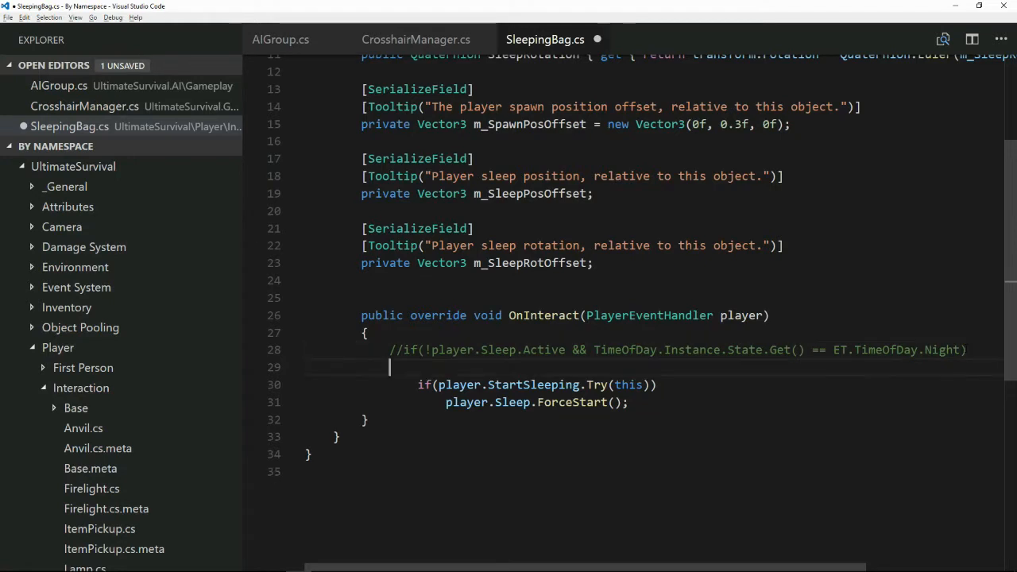
{"action": "type", "text": "if(!player.Sleep.Active && EnviroSky.instance.isNight)"}
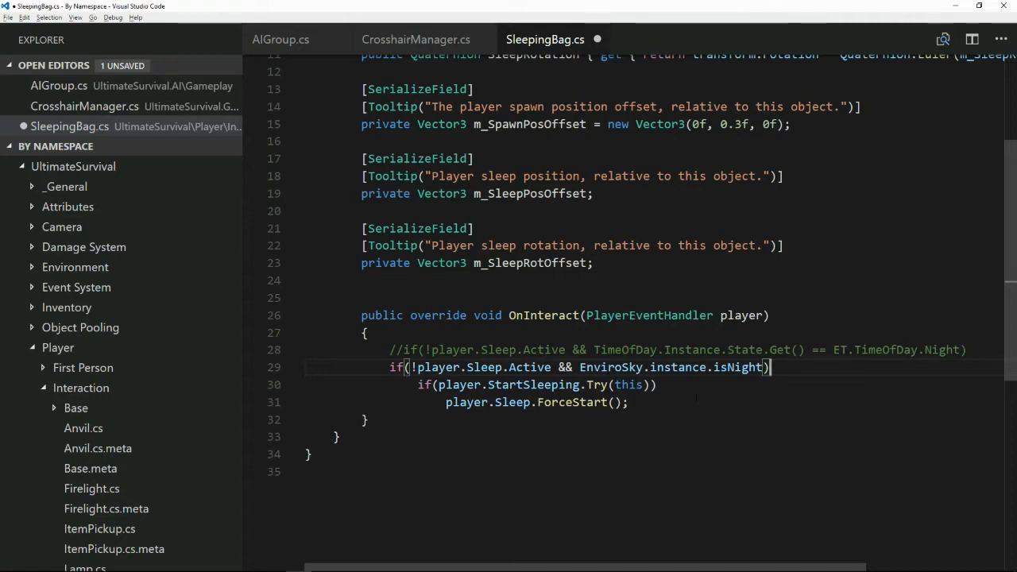
{"action": "key", "text": "ctrl+s"}
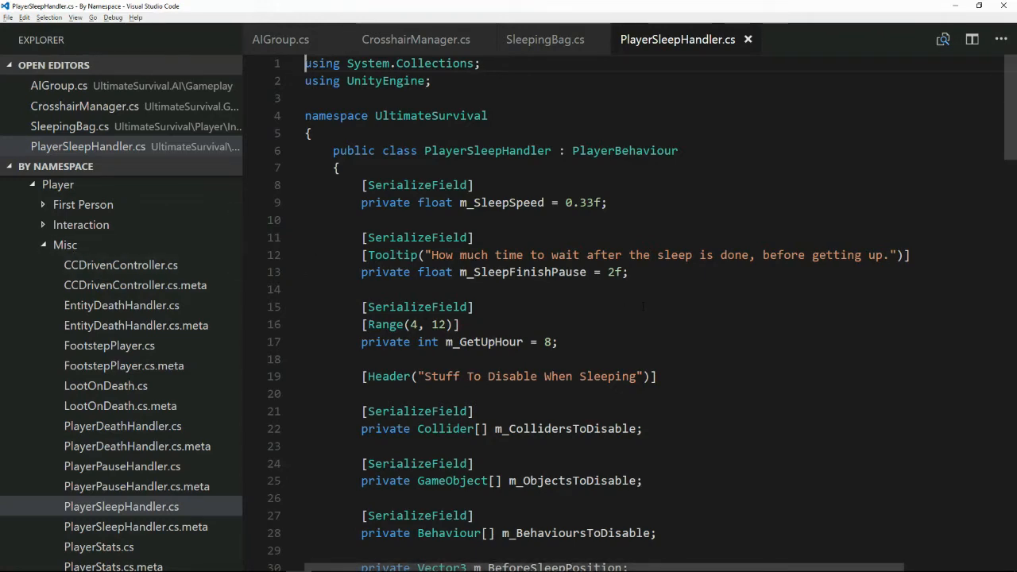
Step: Read currentHour from EnviroSky.instance.GameTime.Hours in PlayerSleepHandler and save
{"action": "scroll", "scroll_direction": "down", "scroll_amount": 3}
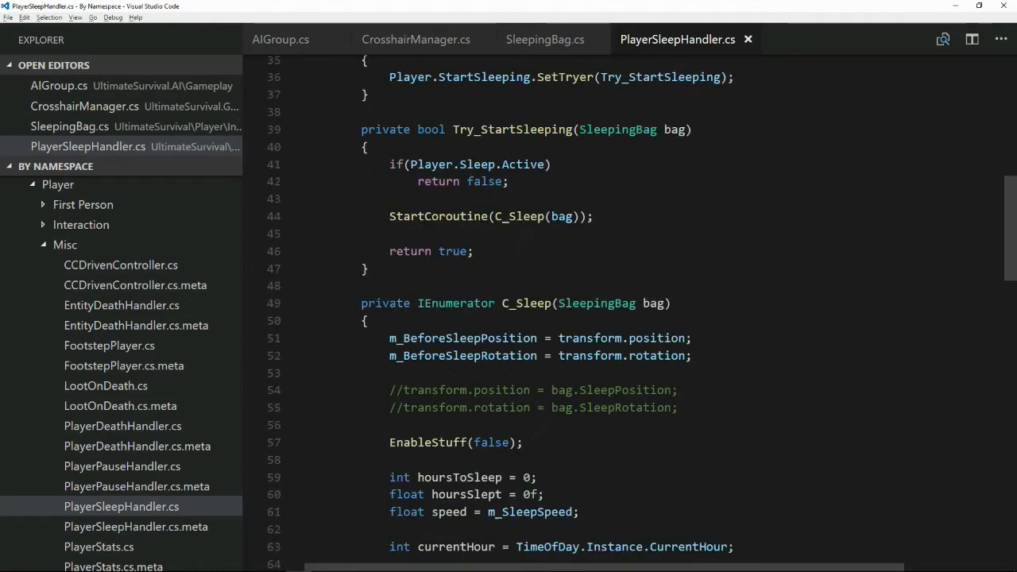
{"action": "scroll", "scroll_direction": "down", "scroll_amount": 3}
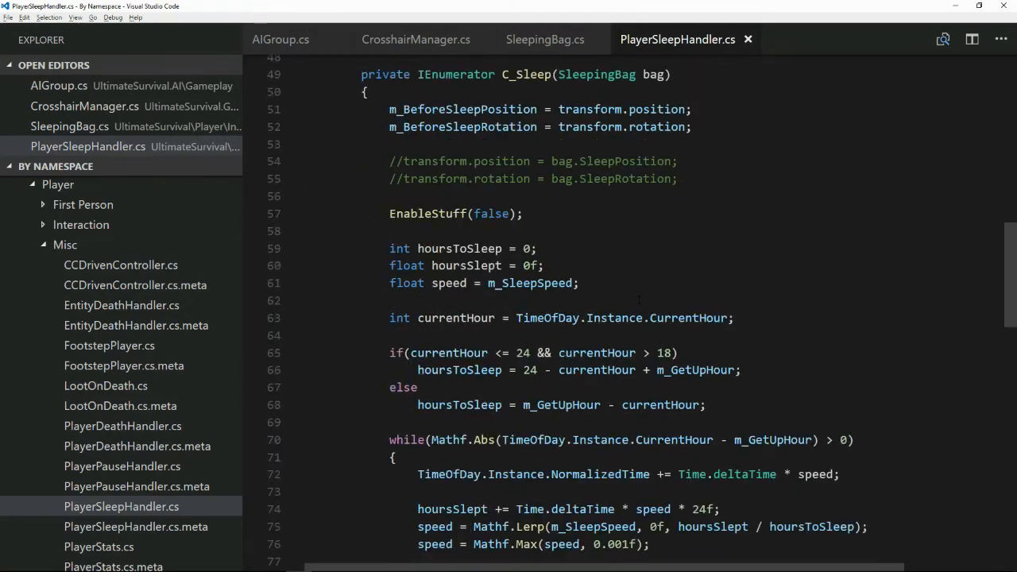
{"action": "scroll", "scroll_direction": "down", "scroll_amount": 3}
{"action": "type", "text": "//"}
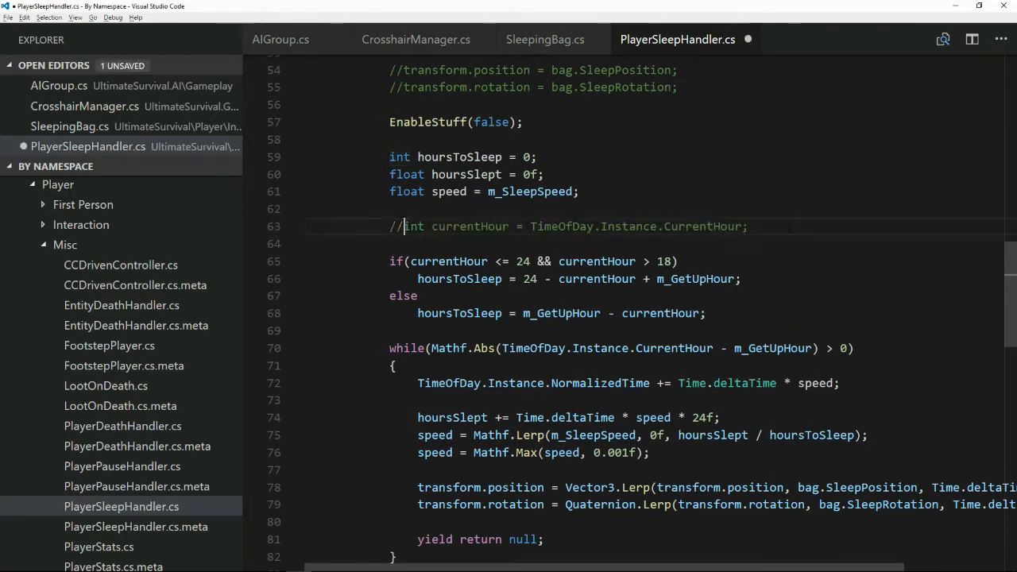
{"action": "type", "text": "int currentHour = EnviroSky.instance.GameTime.Hours;"}
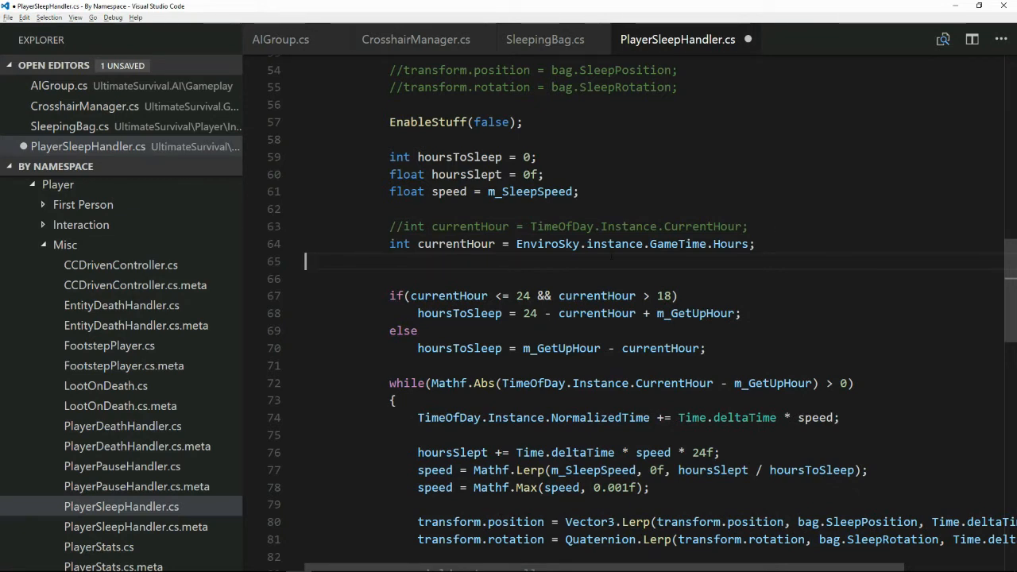
{"action": "key", "text": "ctrl+s"}
{"action": "type", "text": "//"}
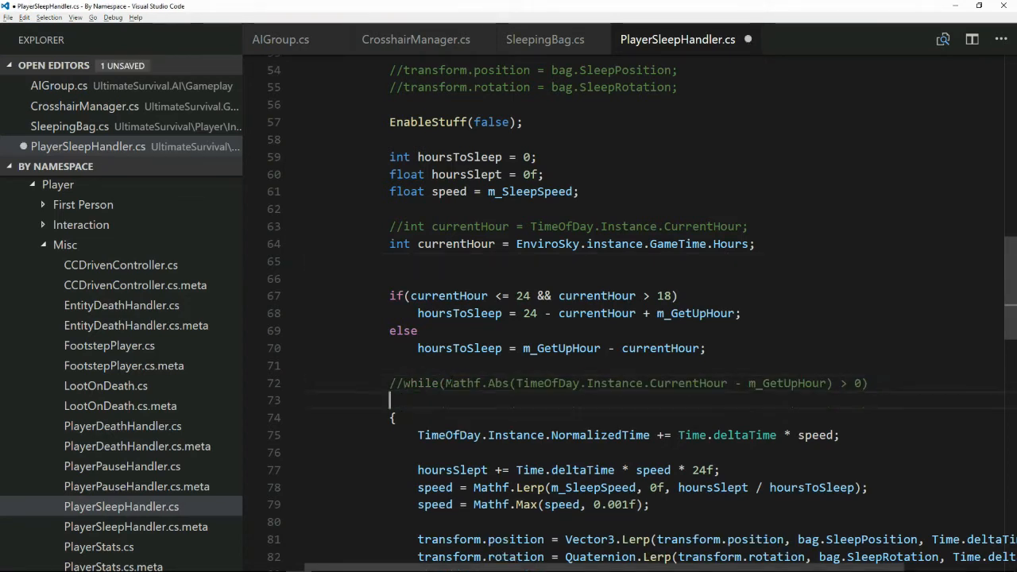
Step: Make the sleep while-loop compare EnviroSky.instance.GameTime.Hours with m_GetUpHour, and save
{"action": "type", "text": "while(Mathf.Abs(EnviroSky.instance.GameTime.Hours - m_GetUpHour) > 0)"}
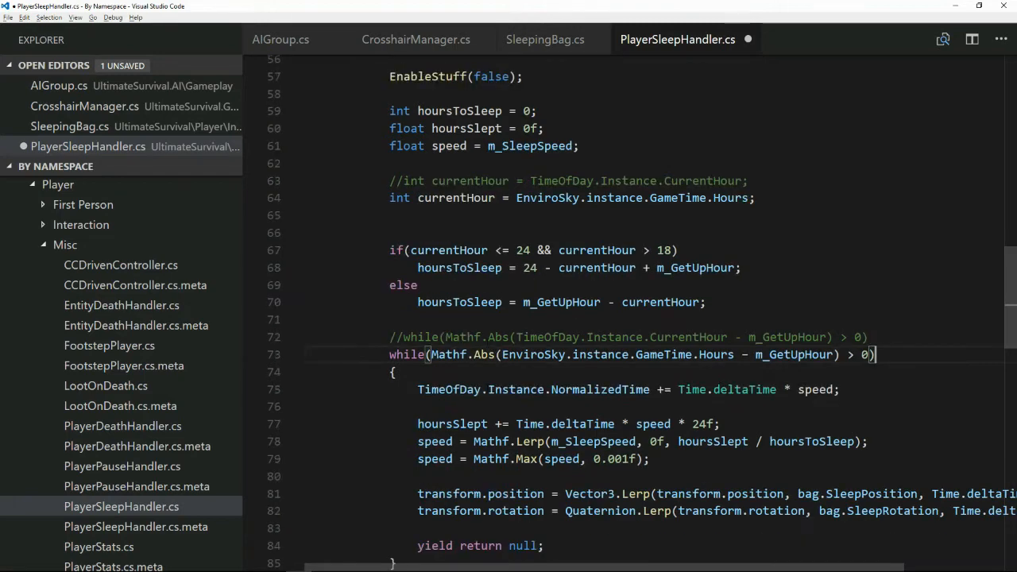
{"action": "scroll", "scroll_direction": "down", "scroll_amount": 3}
{"action": "type", "text": "EnviroSky.instance.SetInternalTimeOfDay(EnviroSky.instance.internalHour + (24f * (Time.deltaTime * speed)));"}
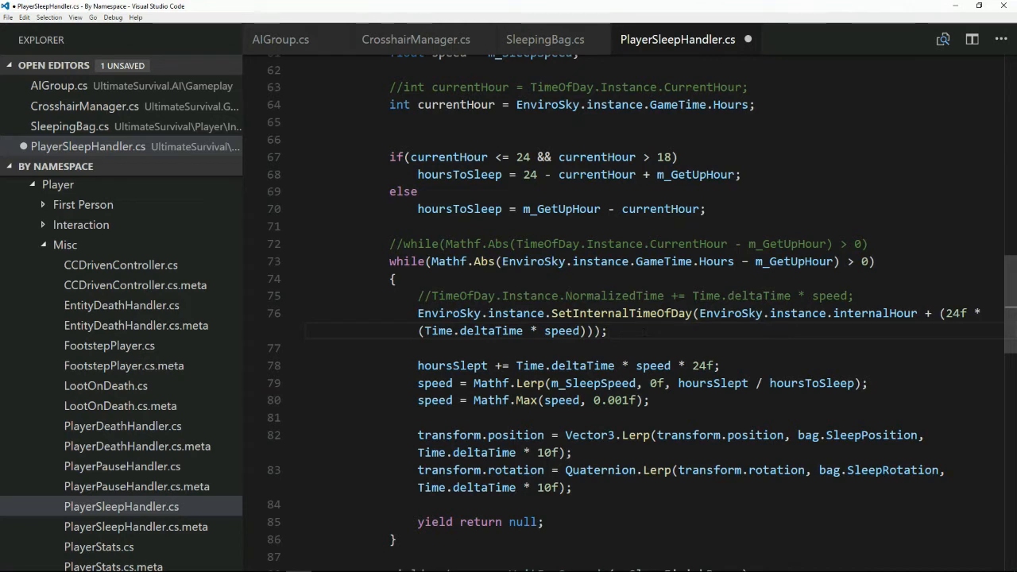
{"action": "key", "text": "ctrl+s"}
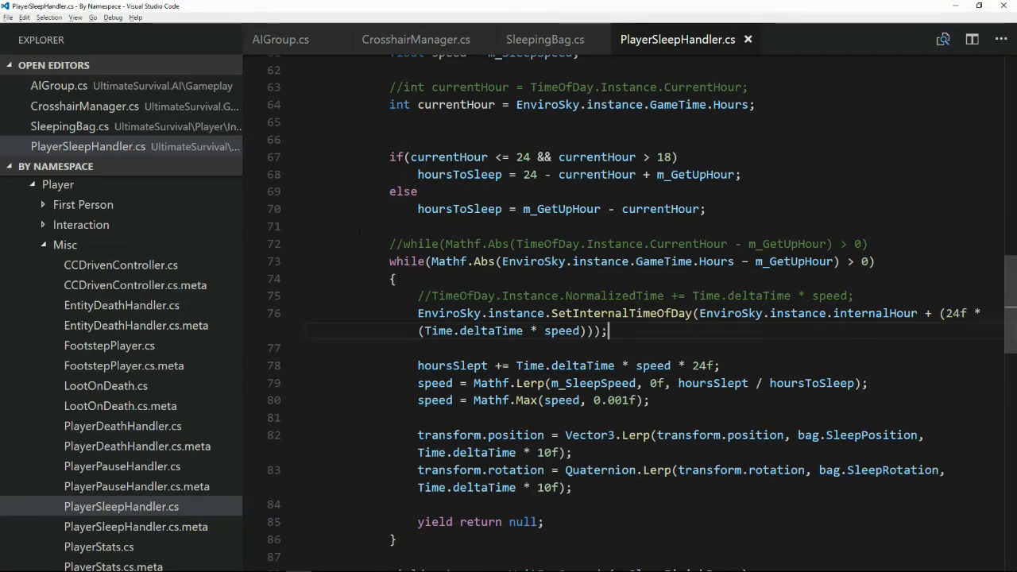
Step: Open Lamp.cs from the Interaction folder and wrap its old Start method in /* */
{"action": "left_click", "coordinate": [81, 224]}
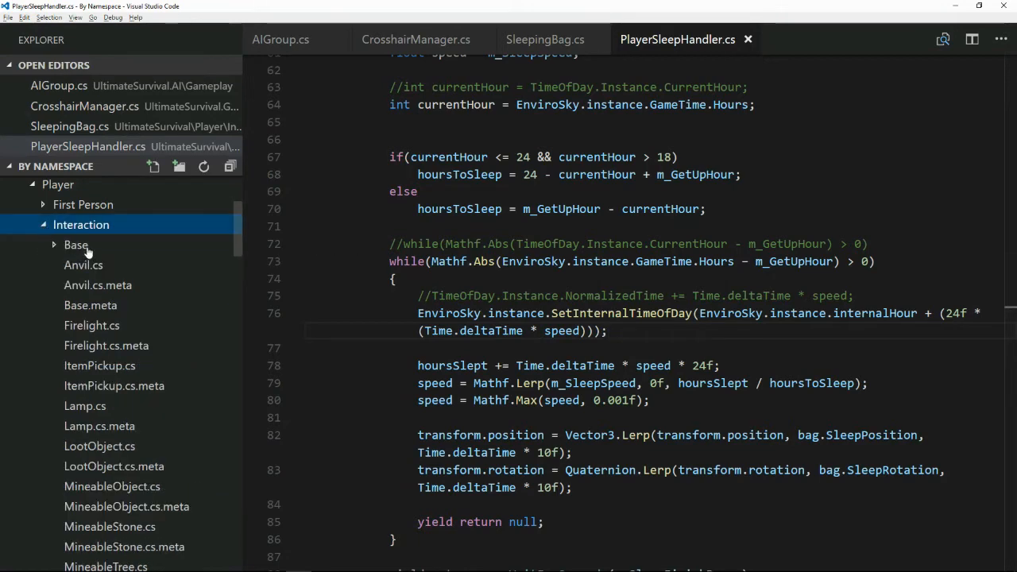
{"action": "scroll", "scroll_direction": "down", "scroll_amount": 3}
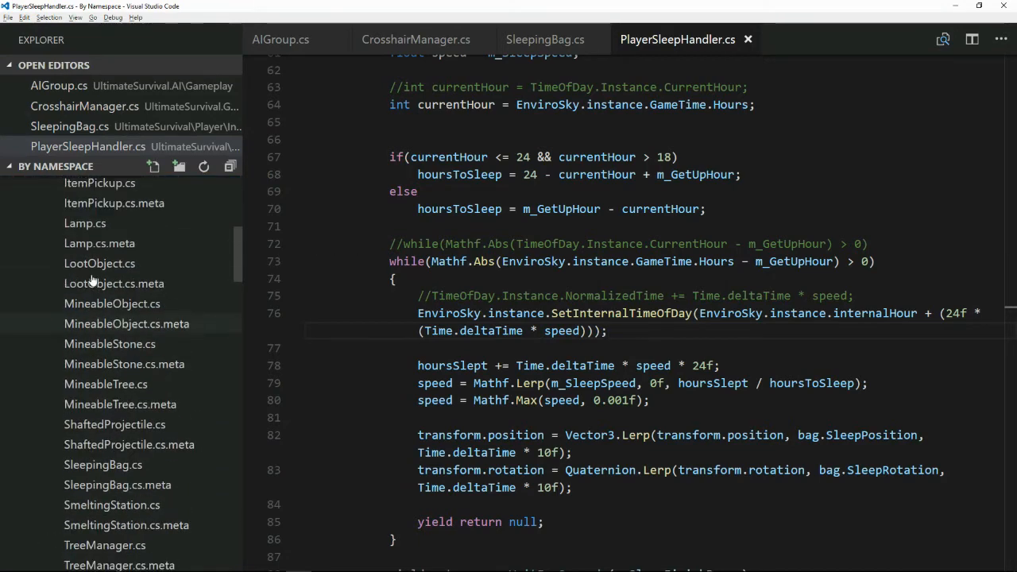
{"action": "left_click", "coordinate": [84, 289]}
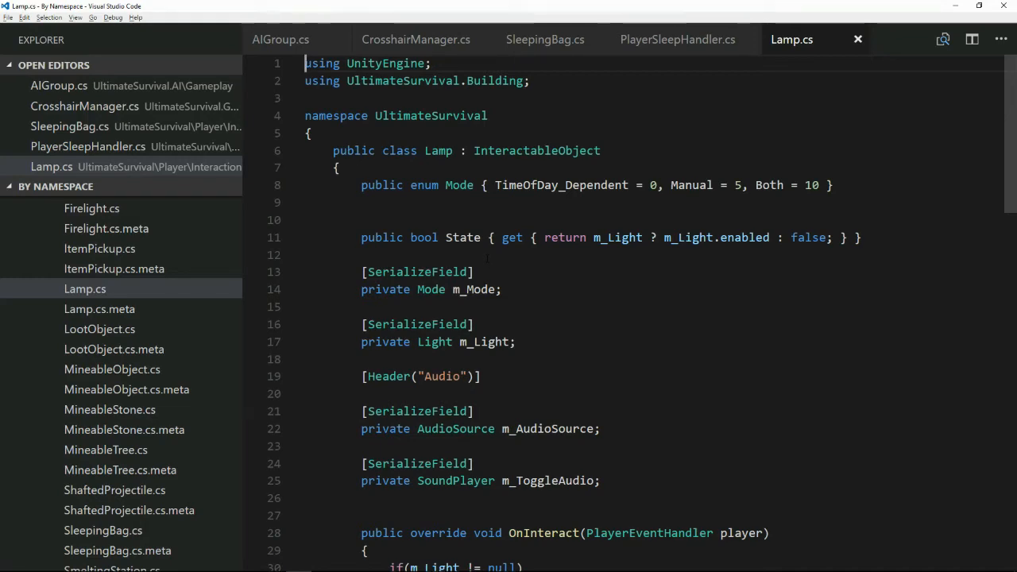
{"action": "scroll", "scroll_direction": "down", "scroll_amount": 3}
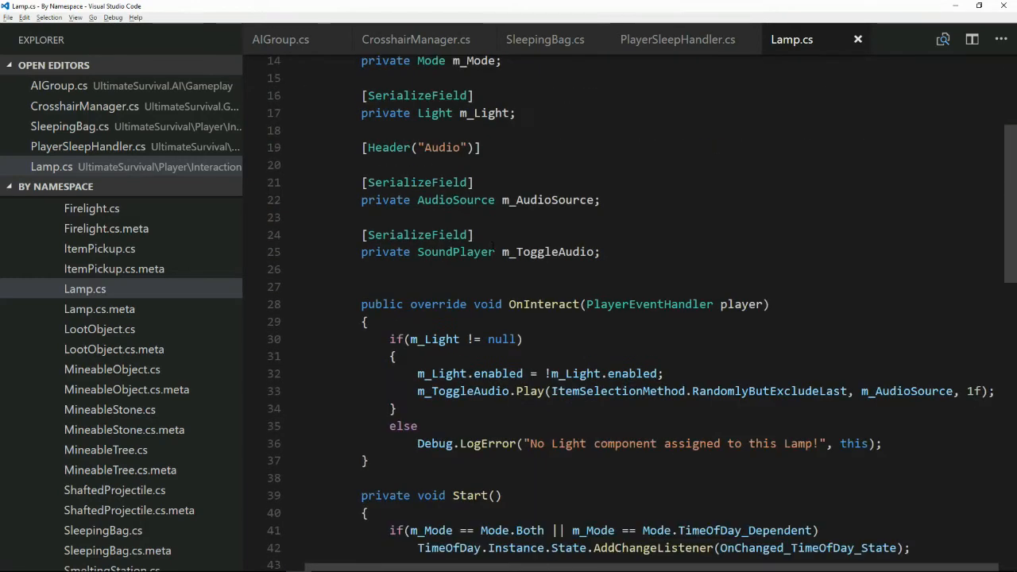
{"action": "scroll", "scroll_direction": "down", "scroll_amount": 3}
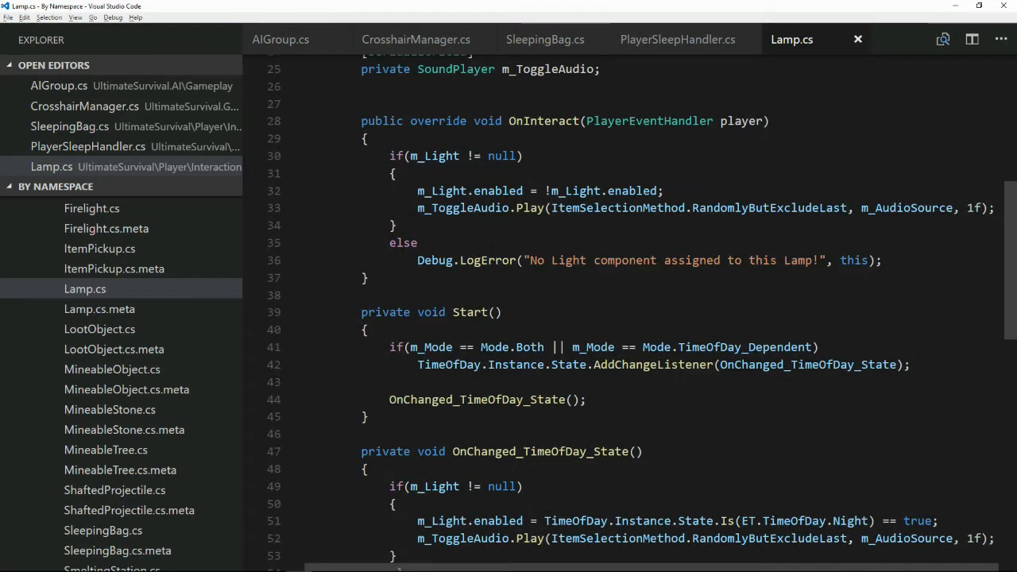
{"action": "scroll", "scroll_direction": "down", "scroll_amount": 3}
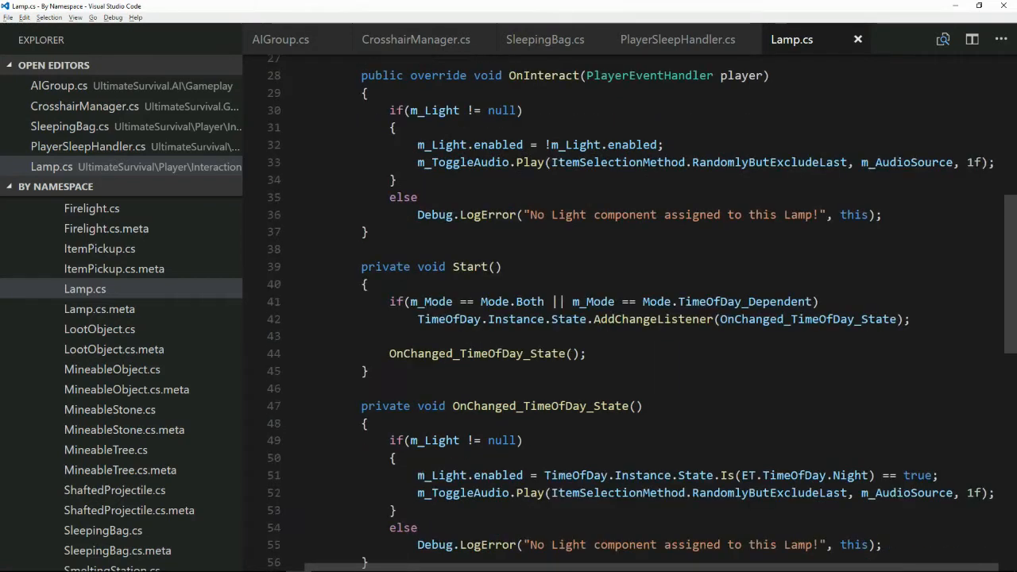
{"action": "scroll", "scroll_direction": "down", "scroll_amount": 3}
{"action": "type", "text": "/"}
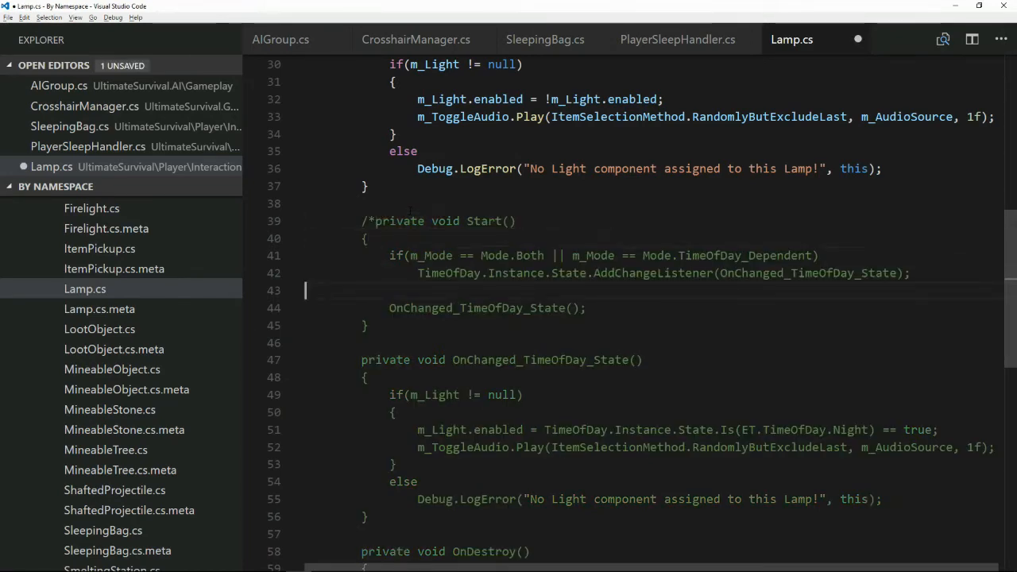
{"action": "type", "text": "*/"}
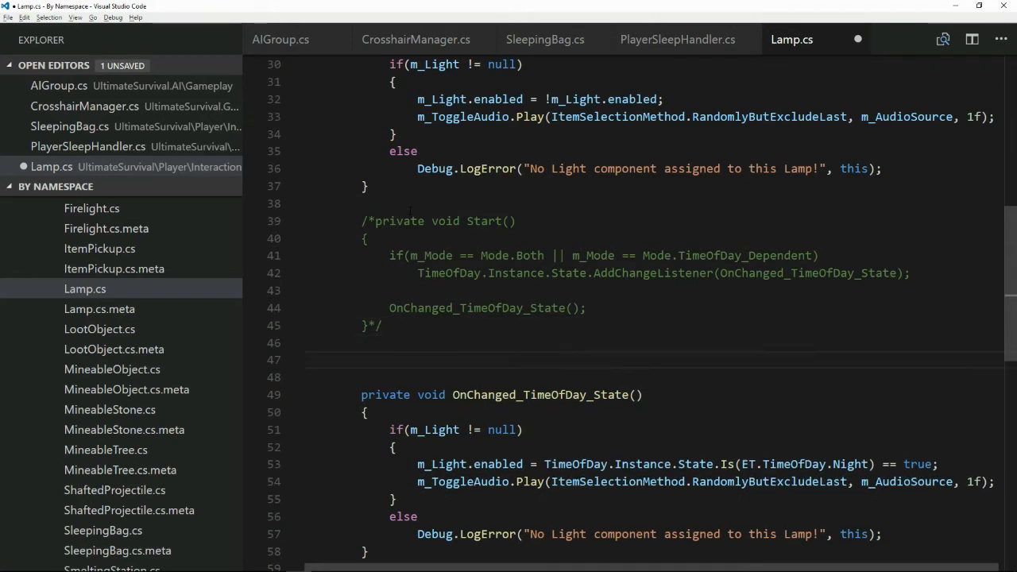
Step: Write a new Start subscribing to EnviroSky.instance.OnNightTime and OnDayTime events
{"action": "left_click", "coordinate": [75, 16]}
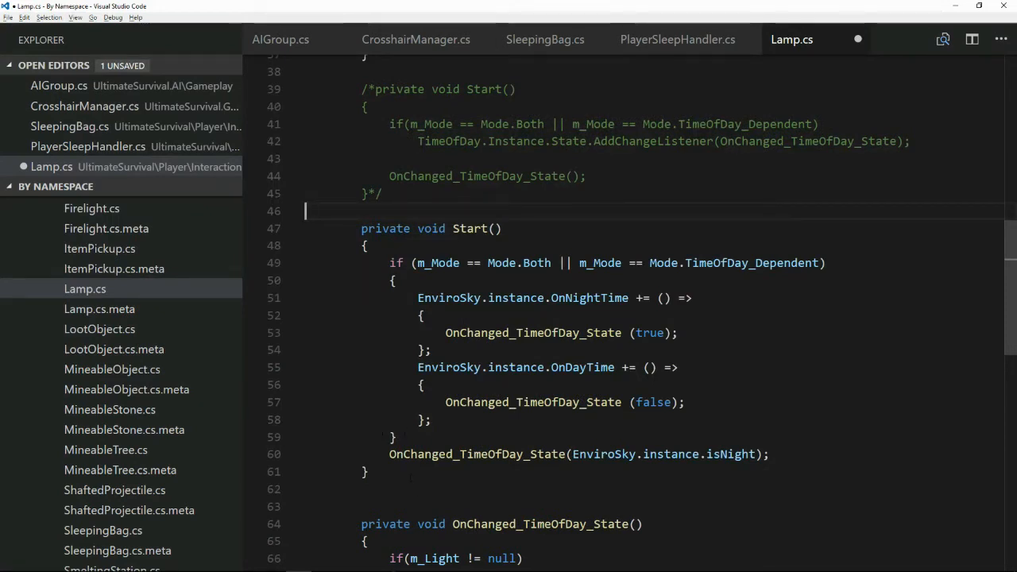
{"action": "left_click_drag", "start_coordinate": [362, 229], "coordinate": [368, 471]}
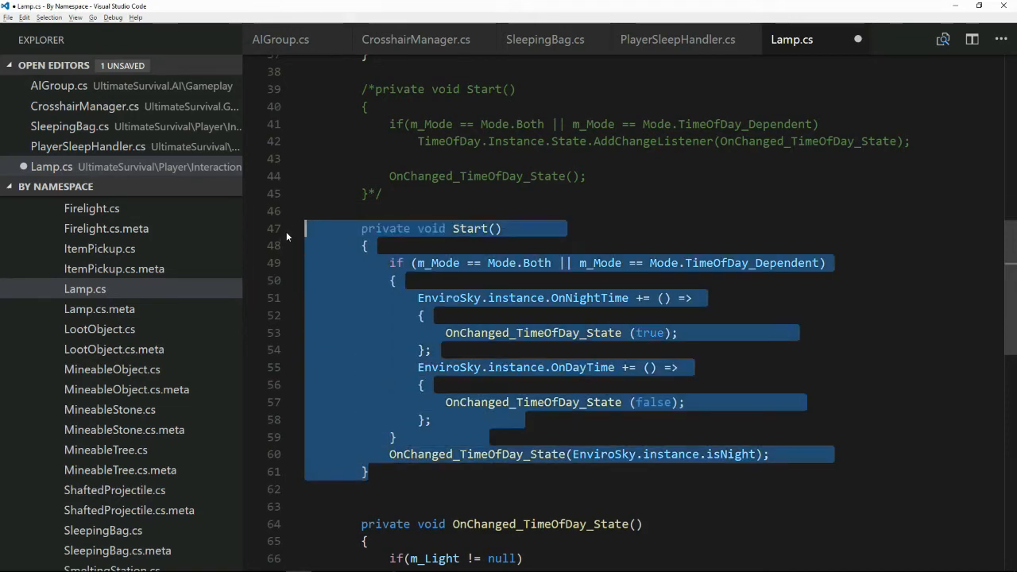
{"action": "left_click", "coordinate": [416, 435]}
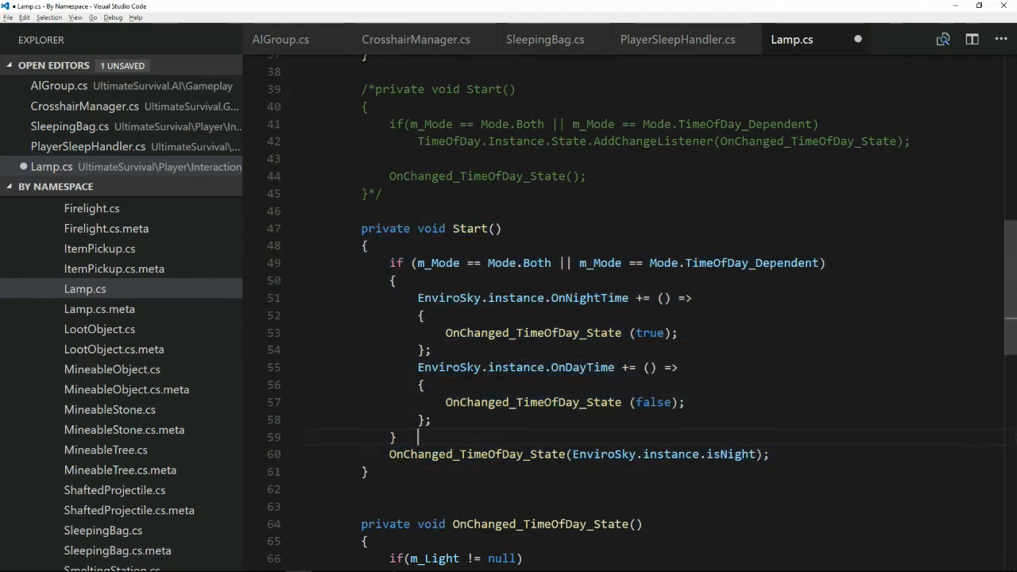
{"action": "scroll", "scroll_direction": "down", "scroll_amount": 3}
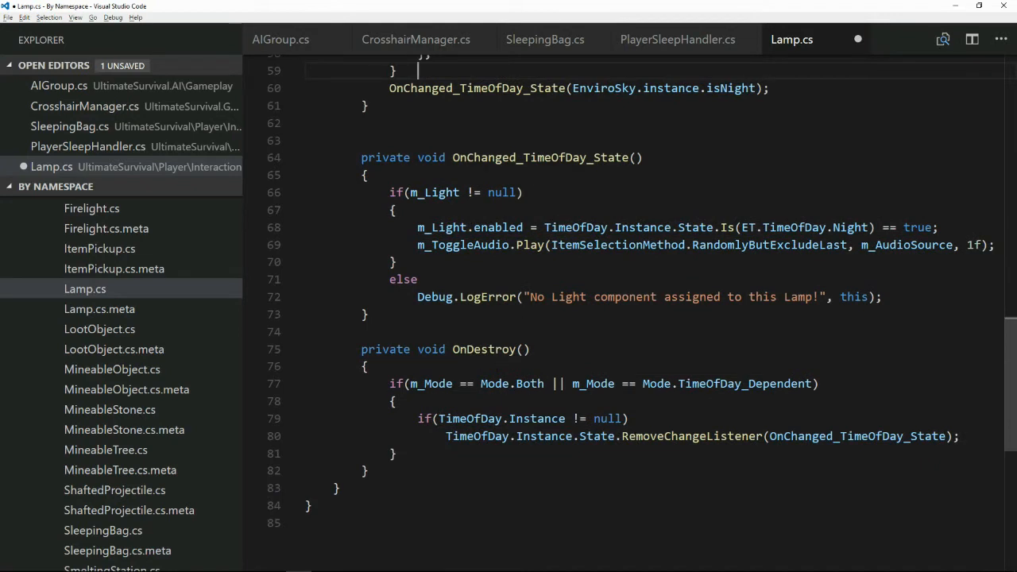
Step: Comment out OnChanged_TimeOfDay_State and write a handler with a bool toggle setting m_Light.enabled
{"action": "type", "text": "/*"}
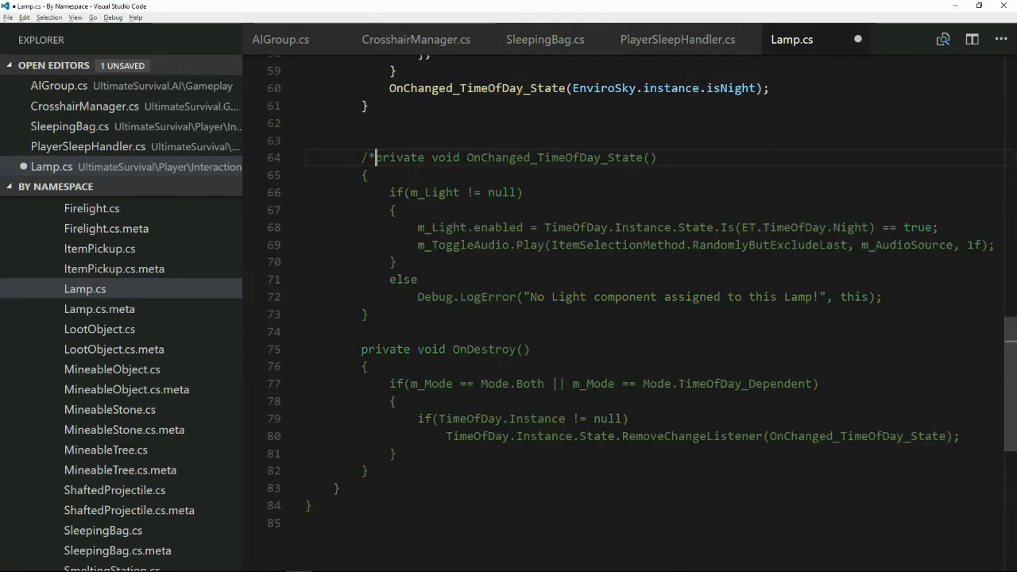
{"action": "type", "text": "*/"}
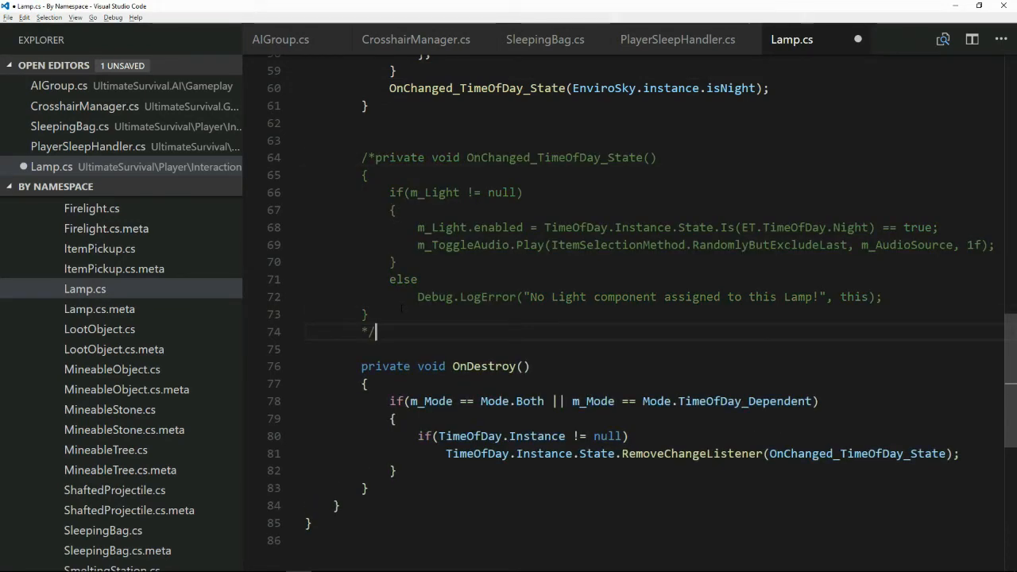
{"action": "key", "text": "enter"}
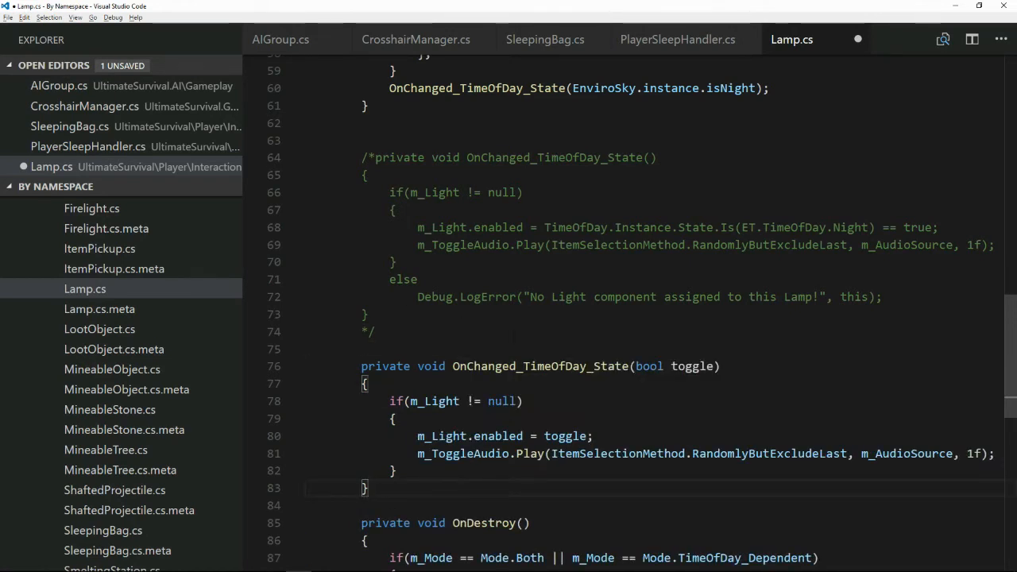
{"action": "scroll", "scroll_direction": "down", "scroll_amount": 3}
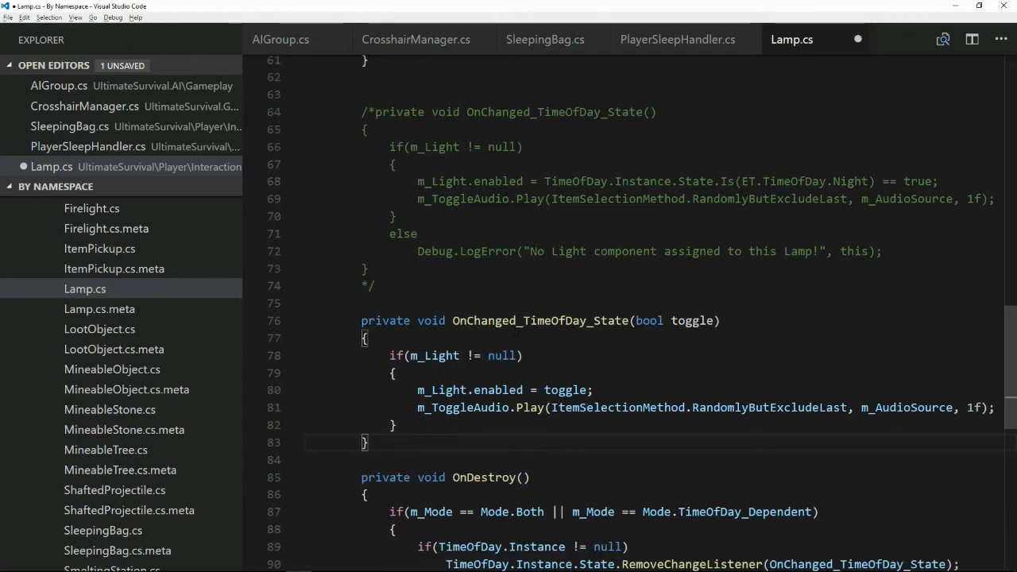
{"action": "double_click", "coordinate": [566, 390]}
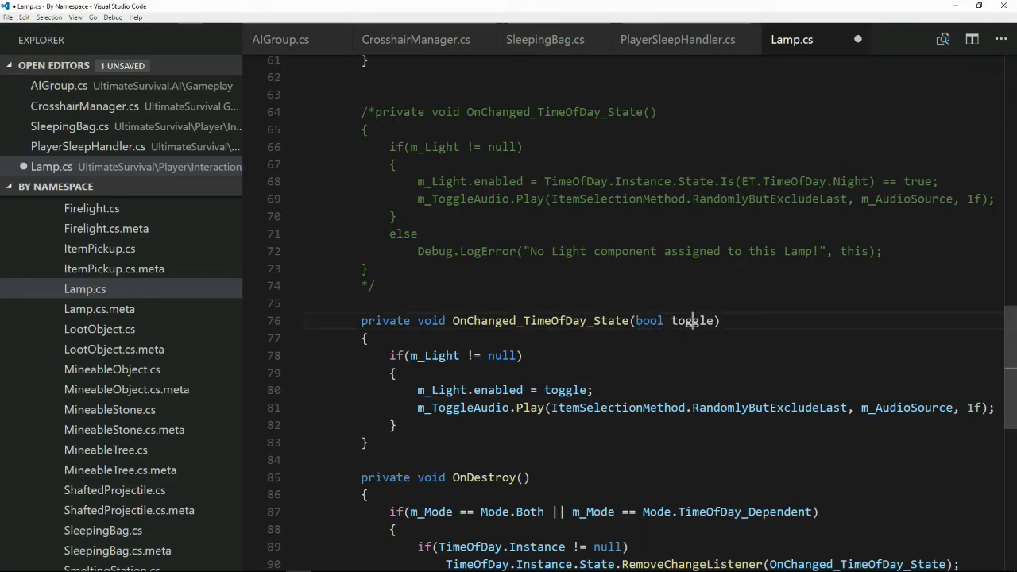
{"action": "left_click", "coordinate": [594, 390]}
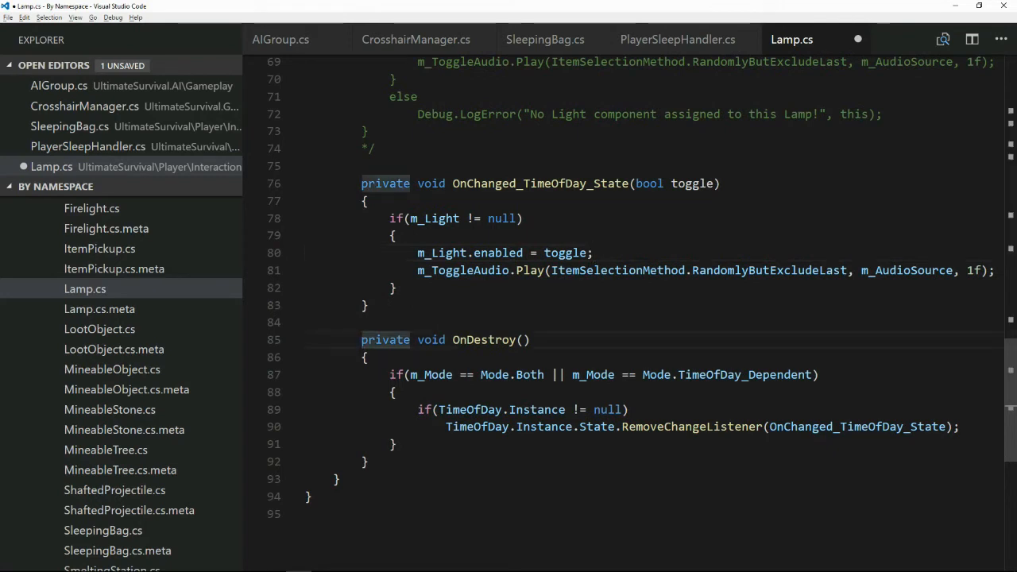
Step: Comment out the old OnDestroy, write one removing EnviroSky OnNightTime/OnDayTime handlers, and save Lamp.cs
{"action": "type", "text": "/*"}
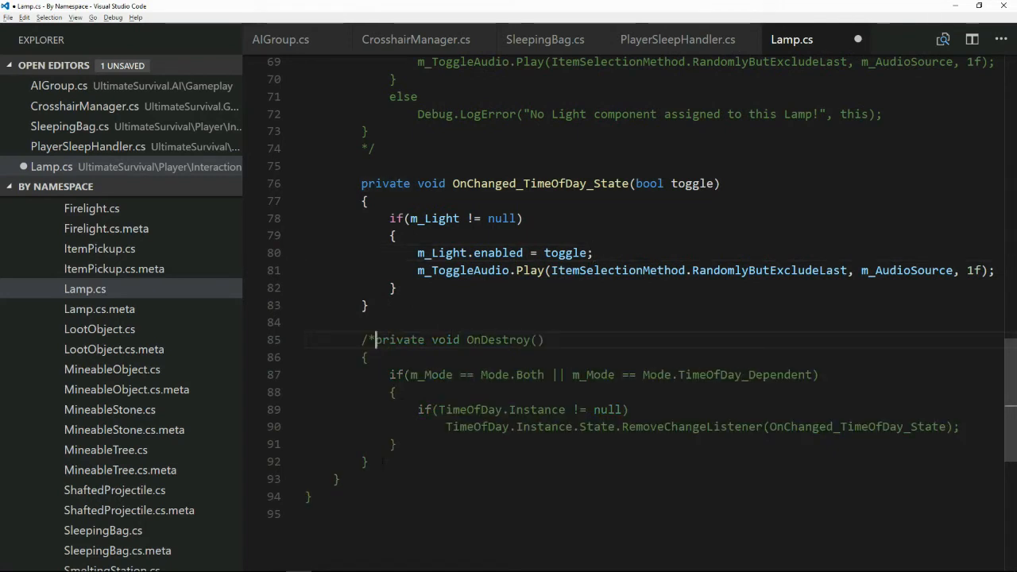
{"action": "type", "text": "*/"}
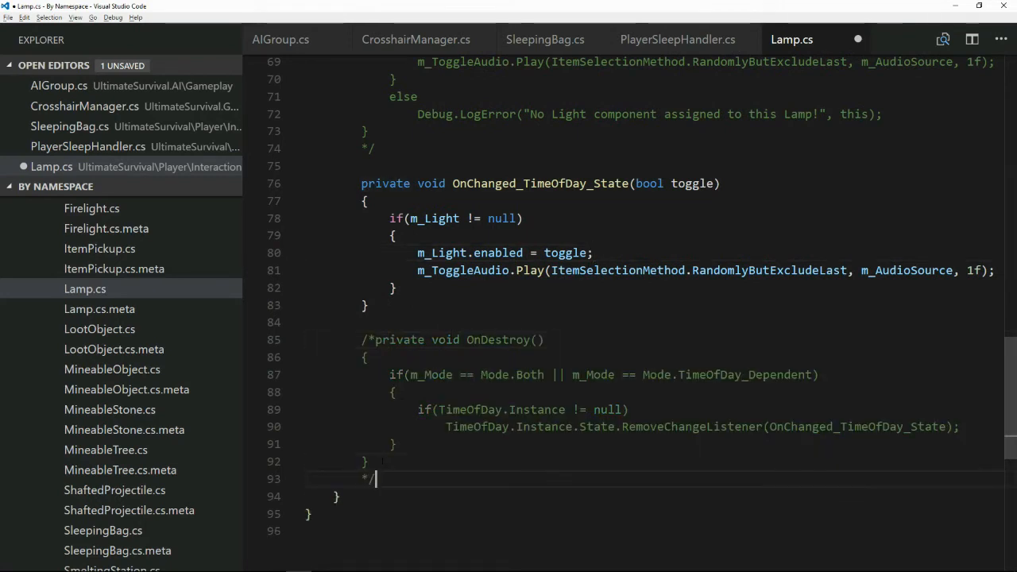
{"action": "key", "text": "Enter"}
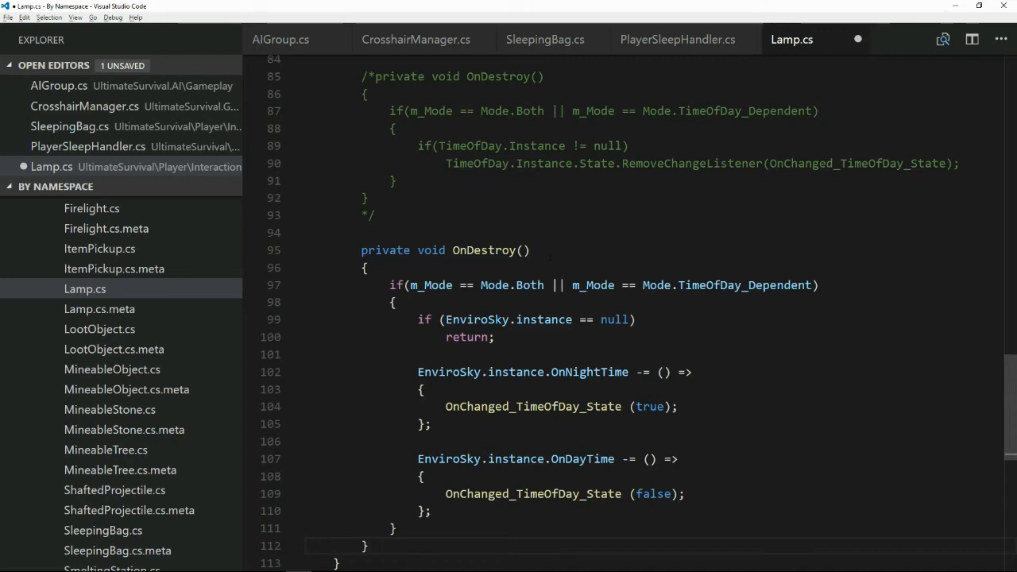
{"action": "scroll", "scroll_direction": "up", "scroll_amount": 3}
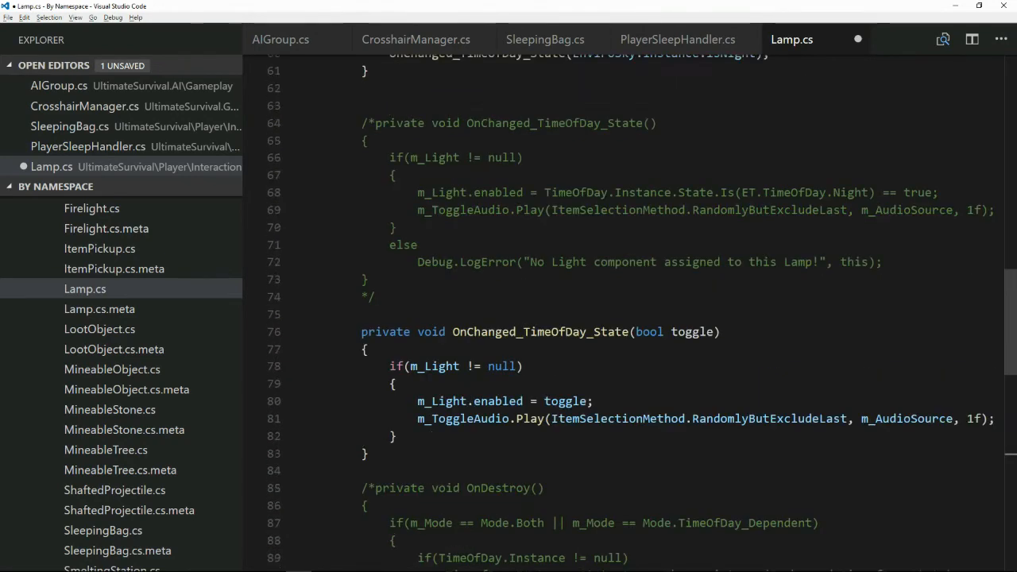
{"action": "scroll", "scroll_direction": "up", "scroll_amount": 3}
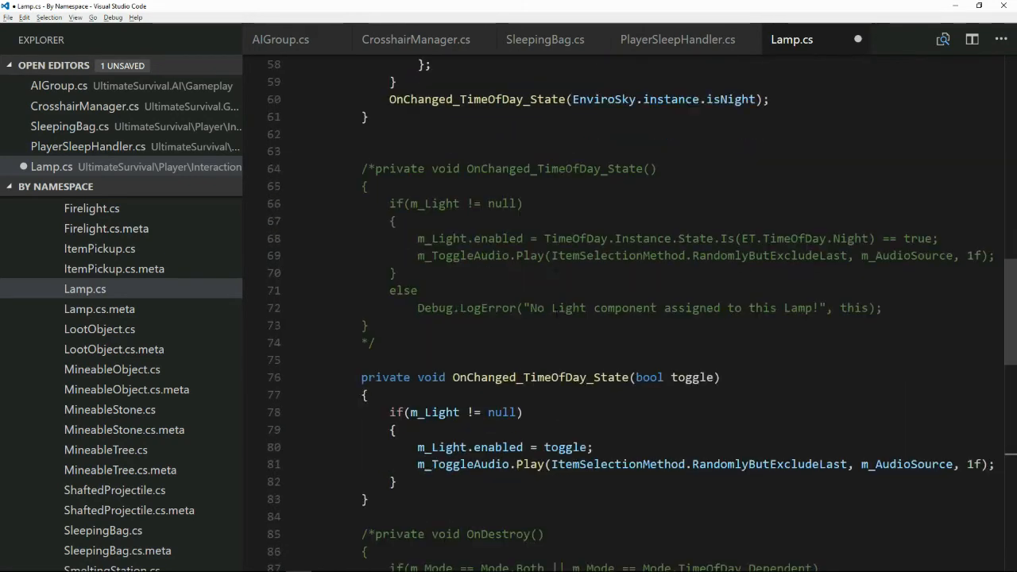
{"action": "scroll", "scroll_direction": "down", "scroll_amount": 3}
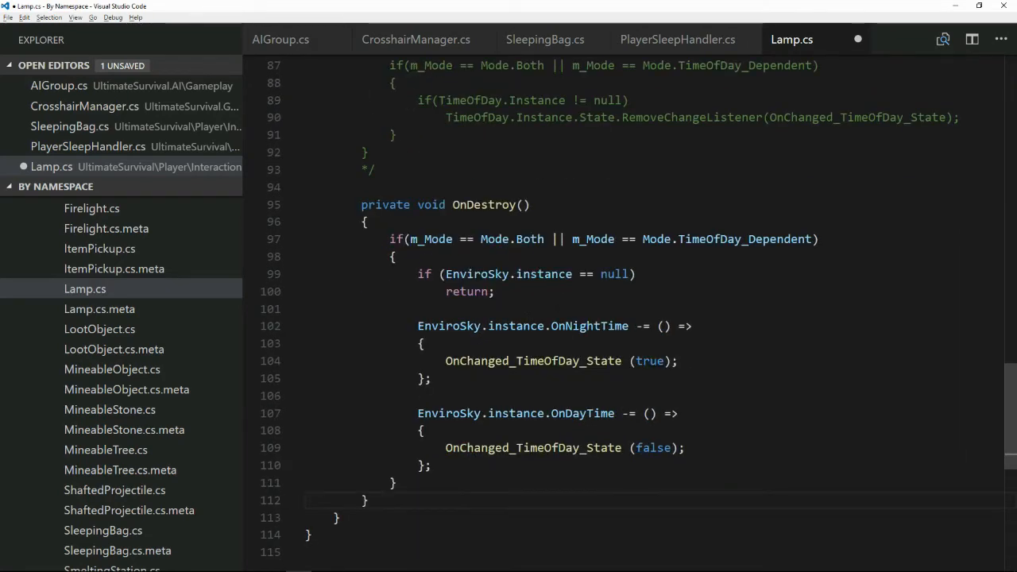
{"action": "key", "text": "ctrl+s"}
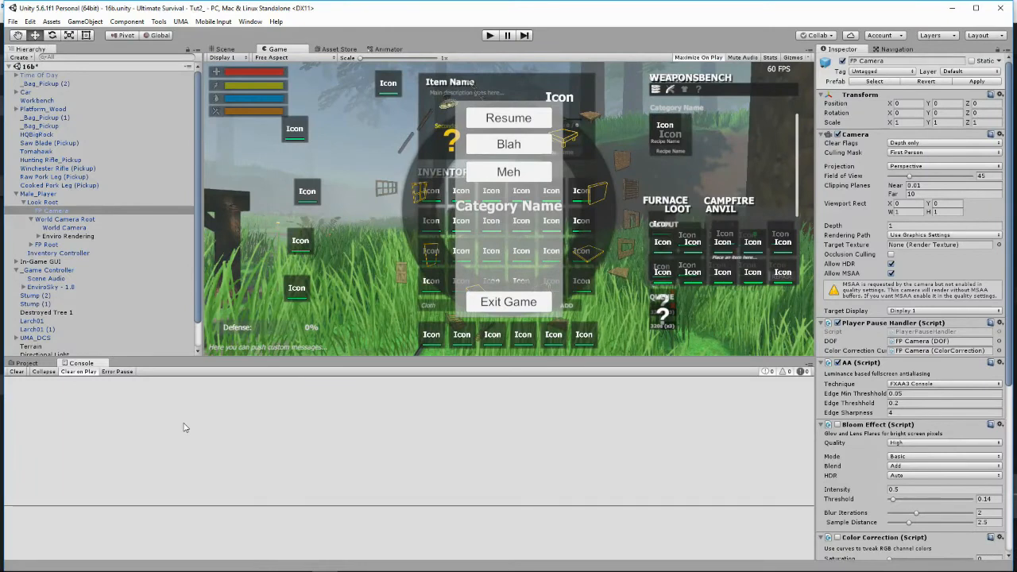
{"action": "mouse_move", "coordinate": [92, 406]}
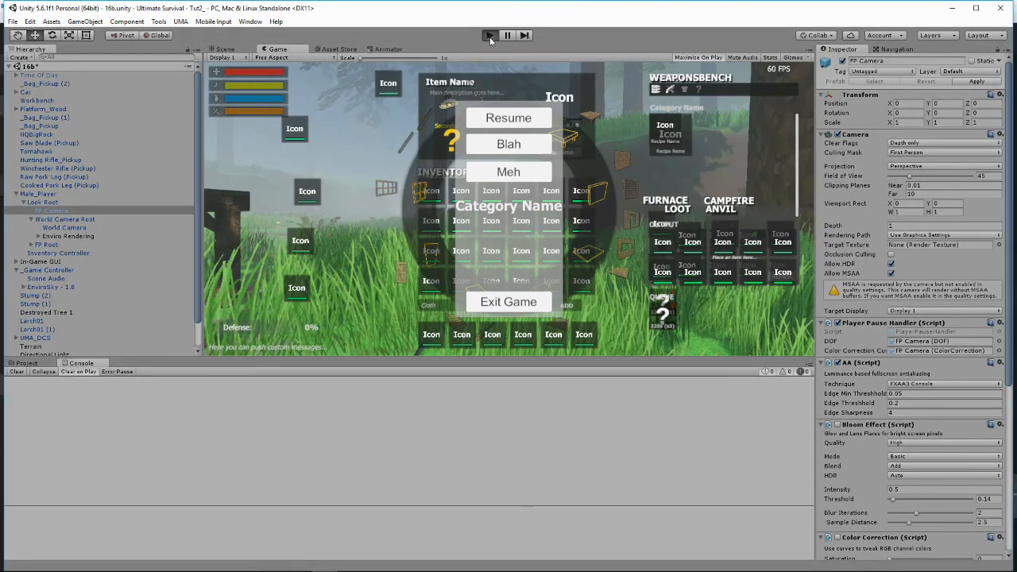
Step: Start play mode to test the scene after scripts recompile
{"action": "left_click", "coordinate": [509, 118]}
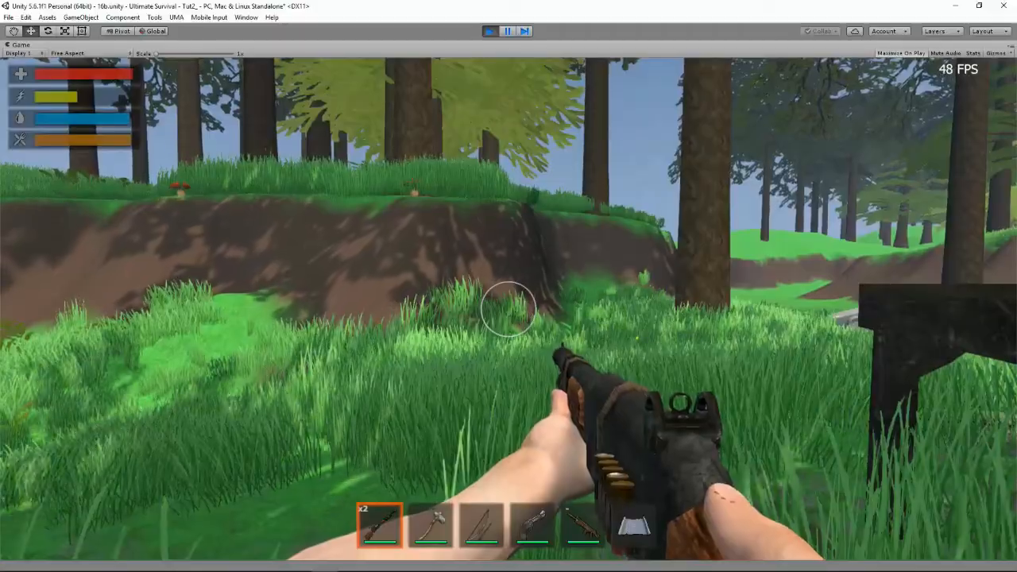